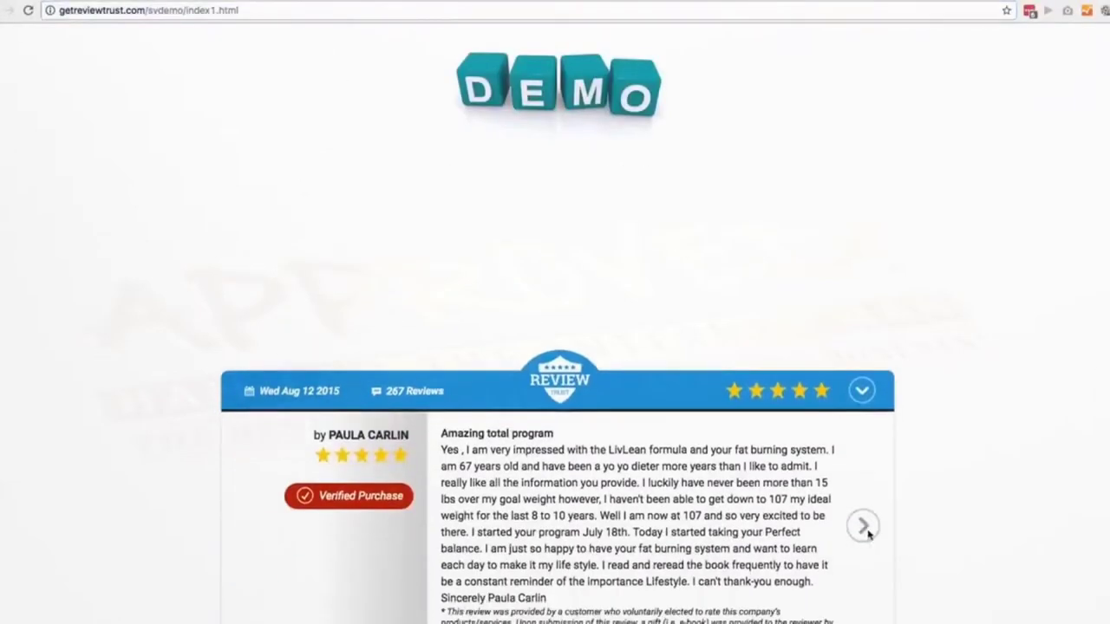
Step: Page through reviews in the slider, sidebar and popup demo widgets
click(862, 526)
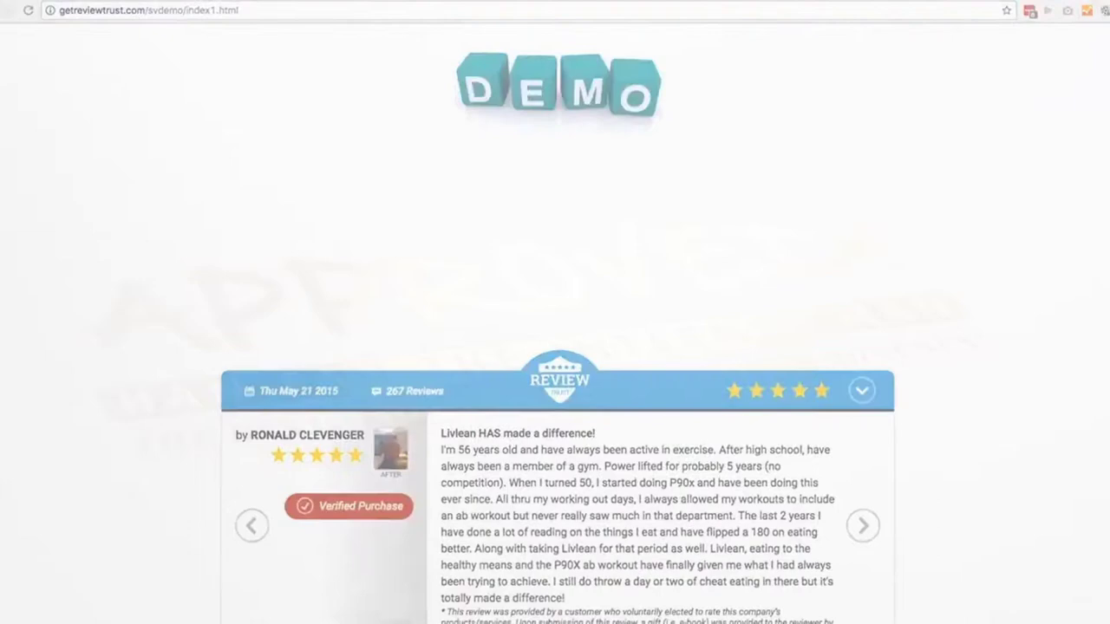
click(863, 526)
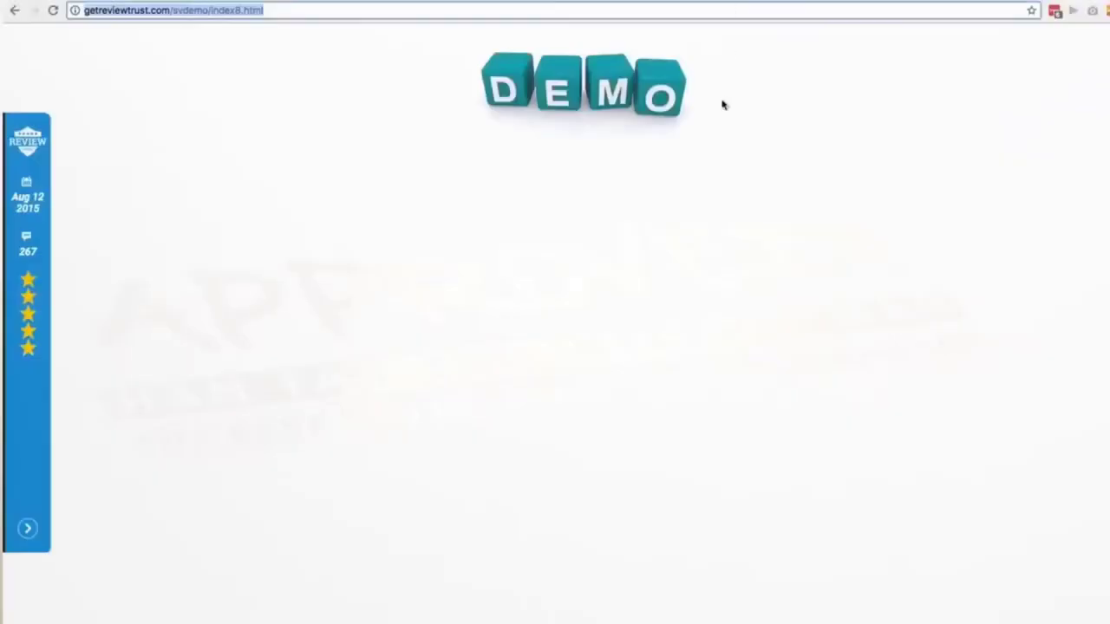
click(27, 528)
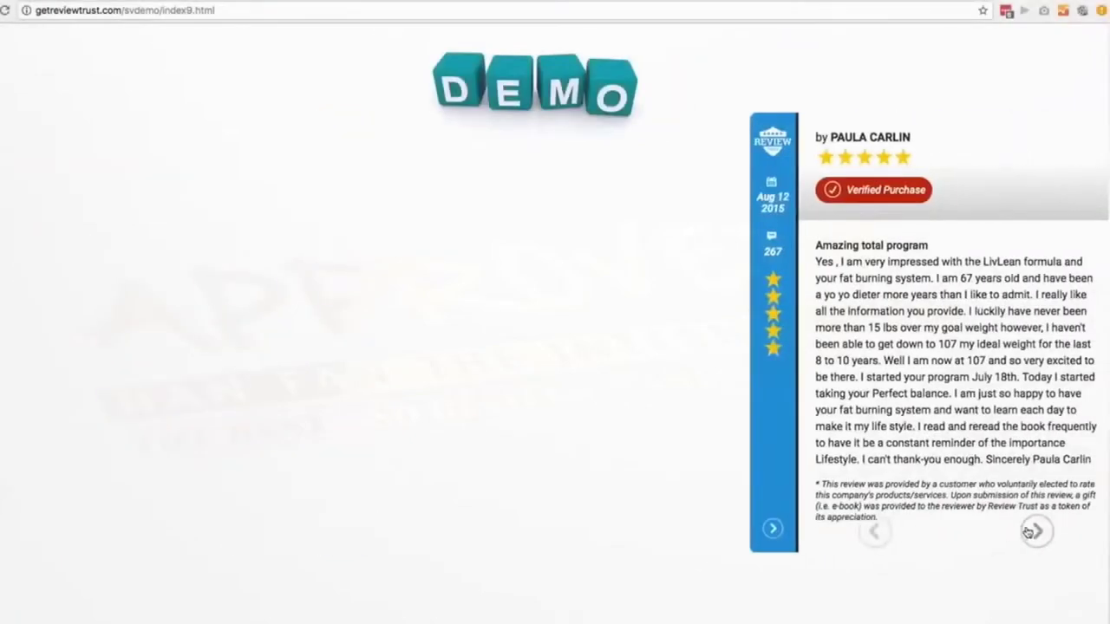
click(1036, 531)
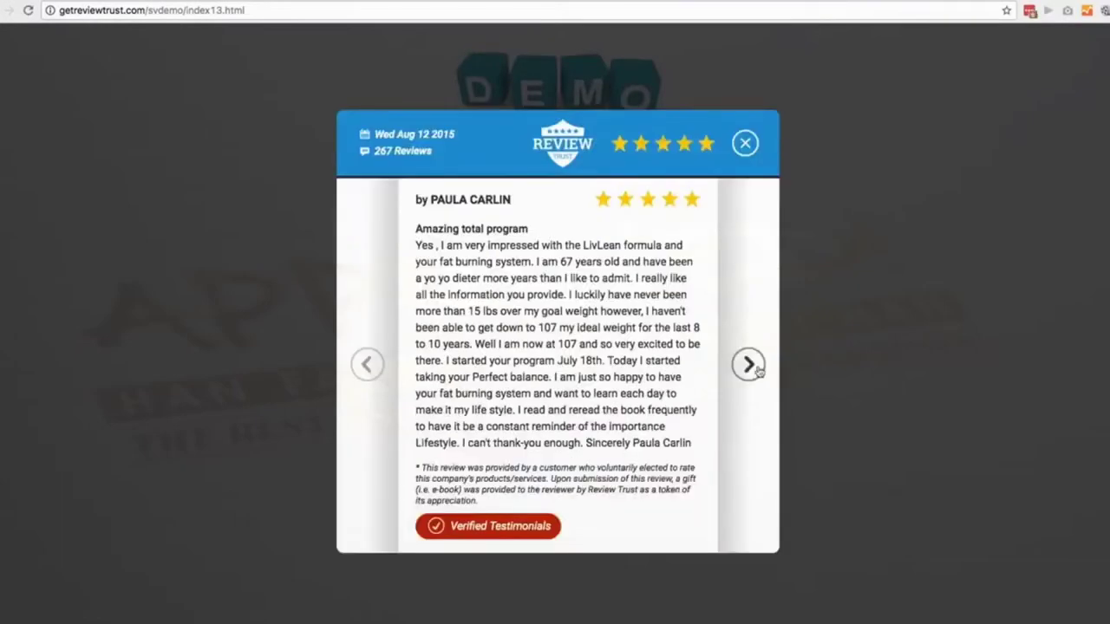
click(748, 364)
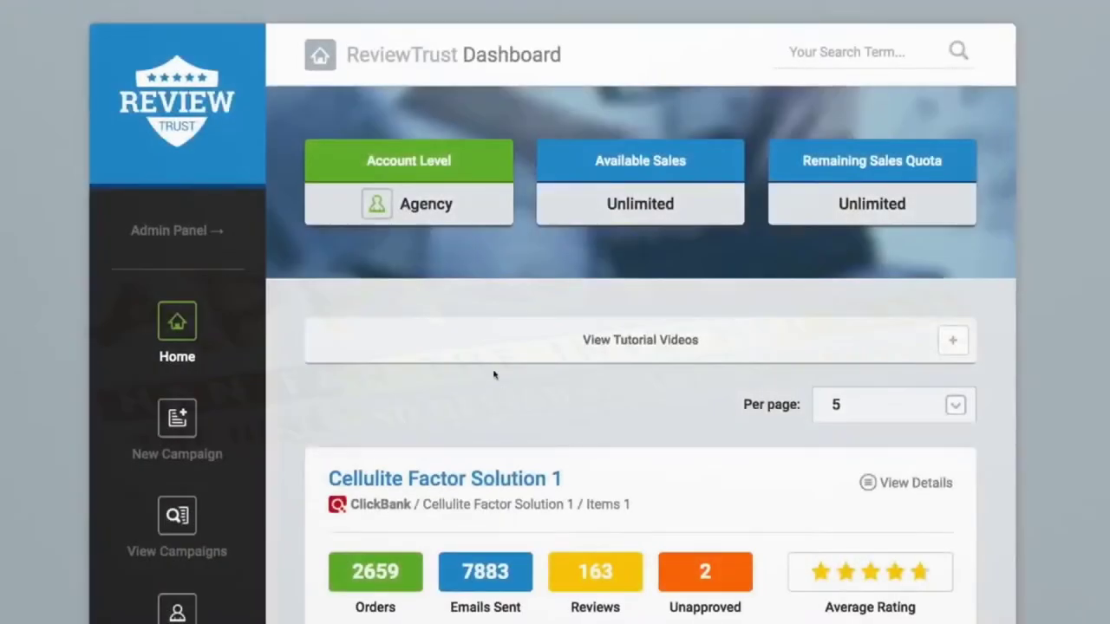
Step: Browse and collapse the tutorial videos list, then start a new campaign
scroll(down, 3)
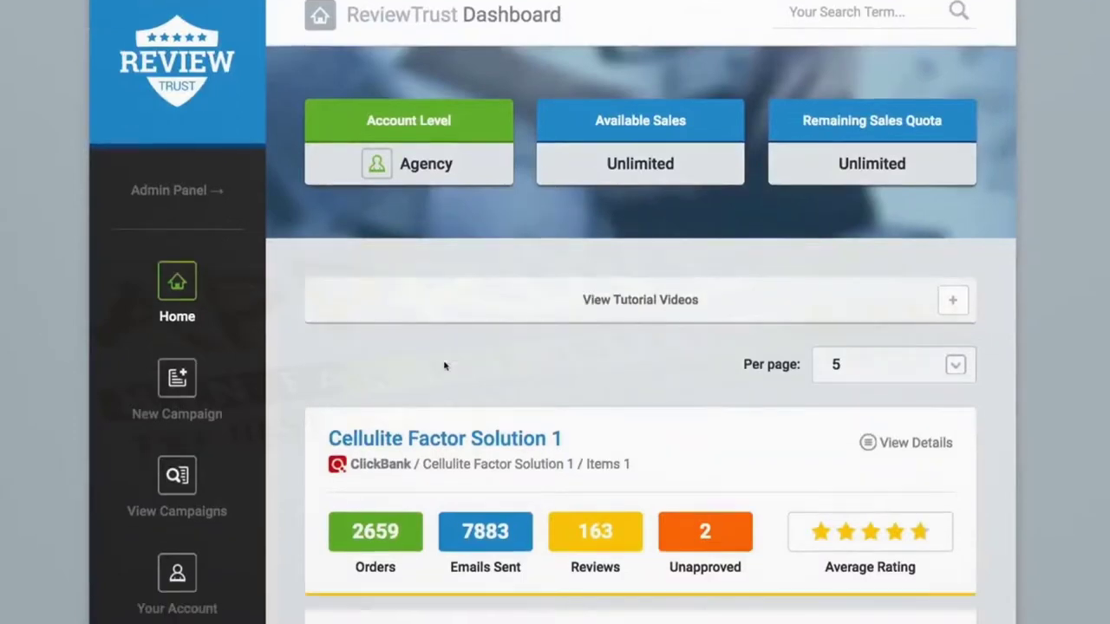
scroll(down, 3)
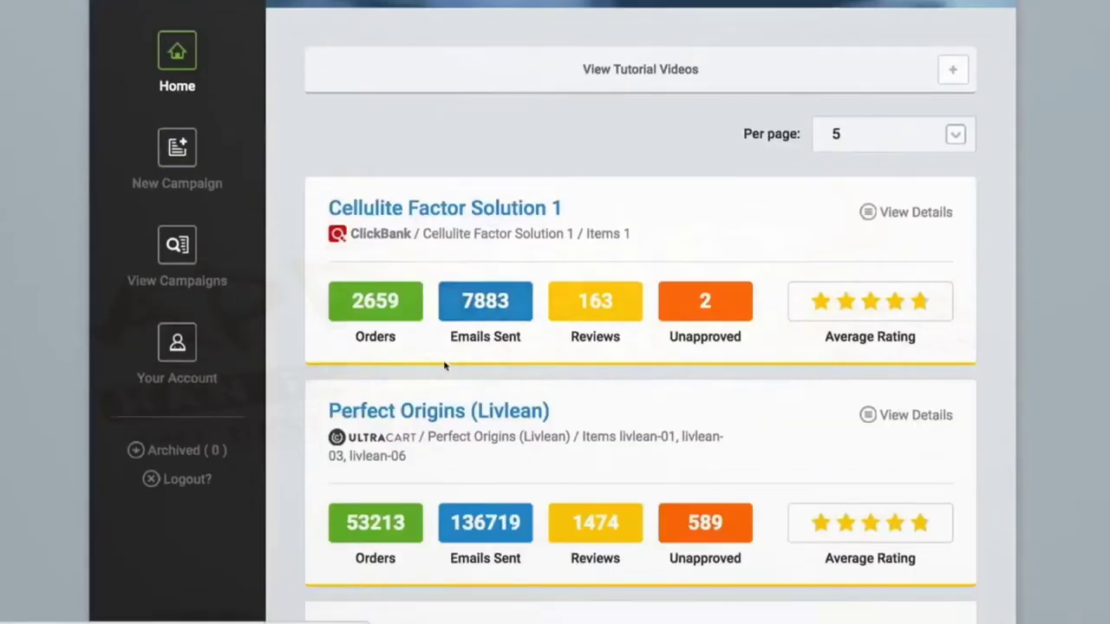
scroll(down, 3)
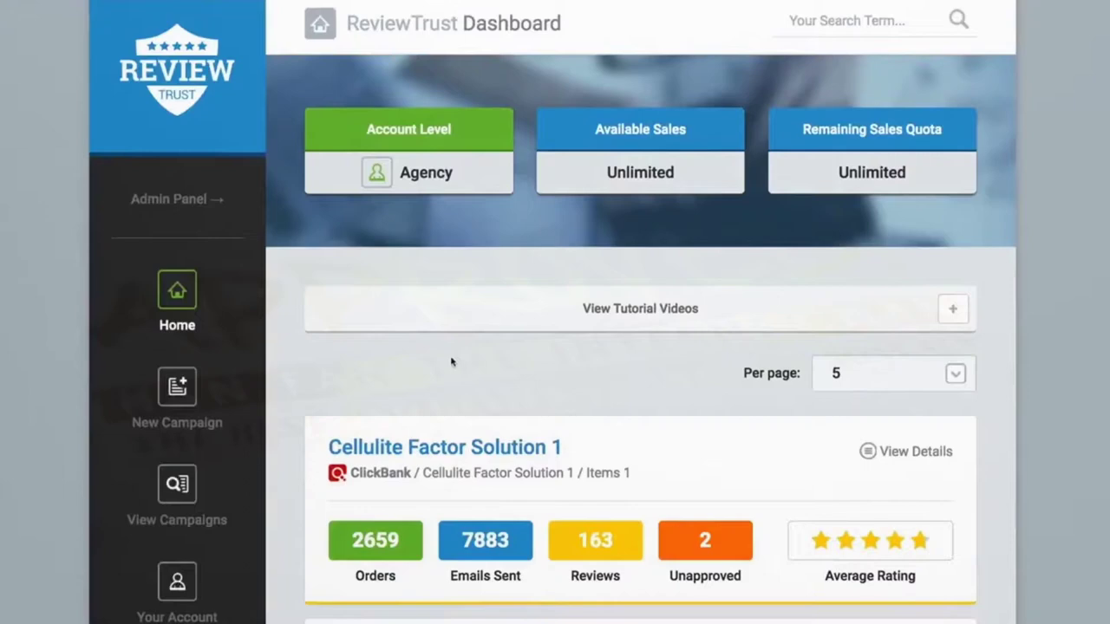
scroll(down, 3)
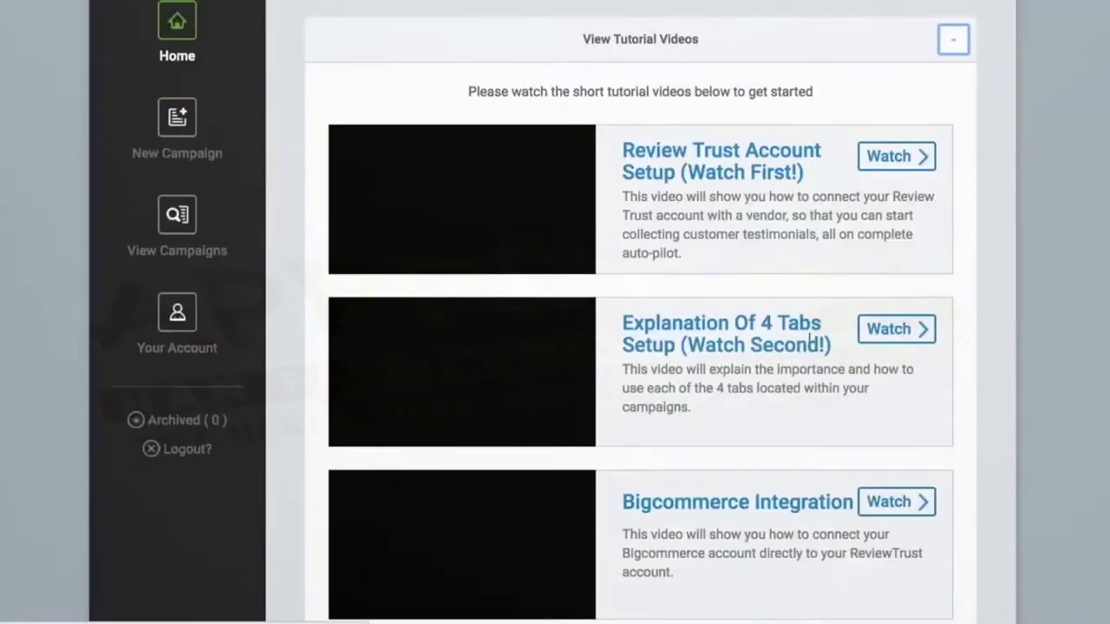
scroll(down, 3)
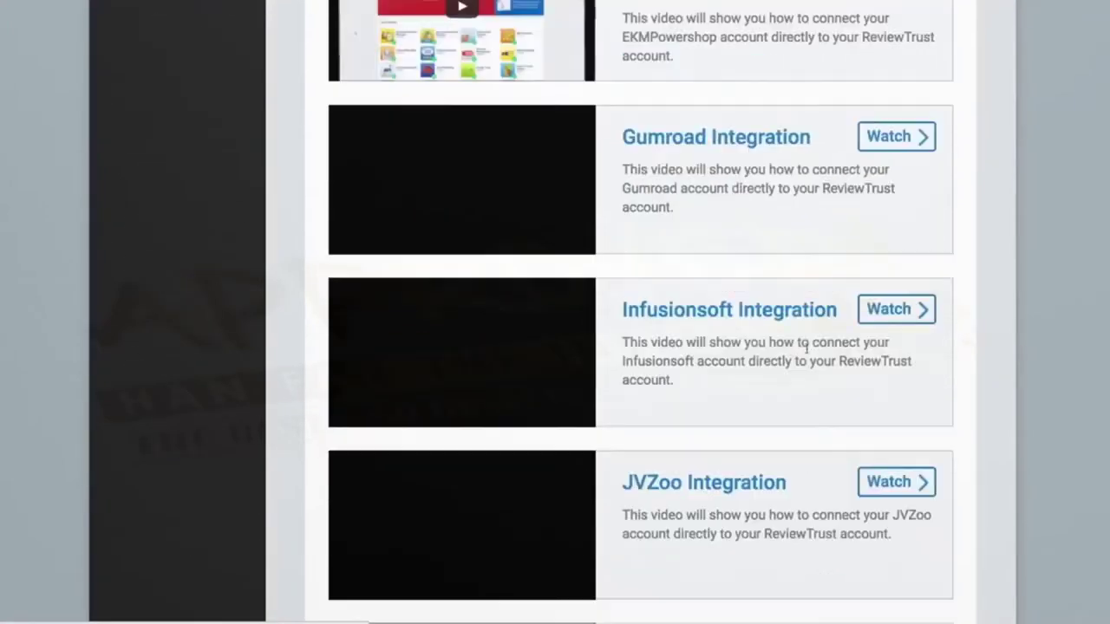
scroll(down, 3)
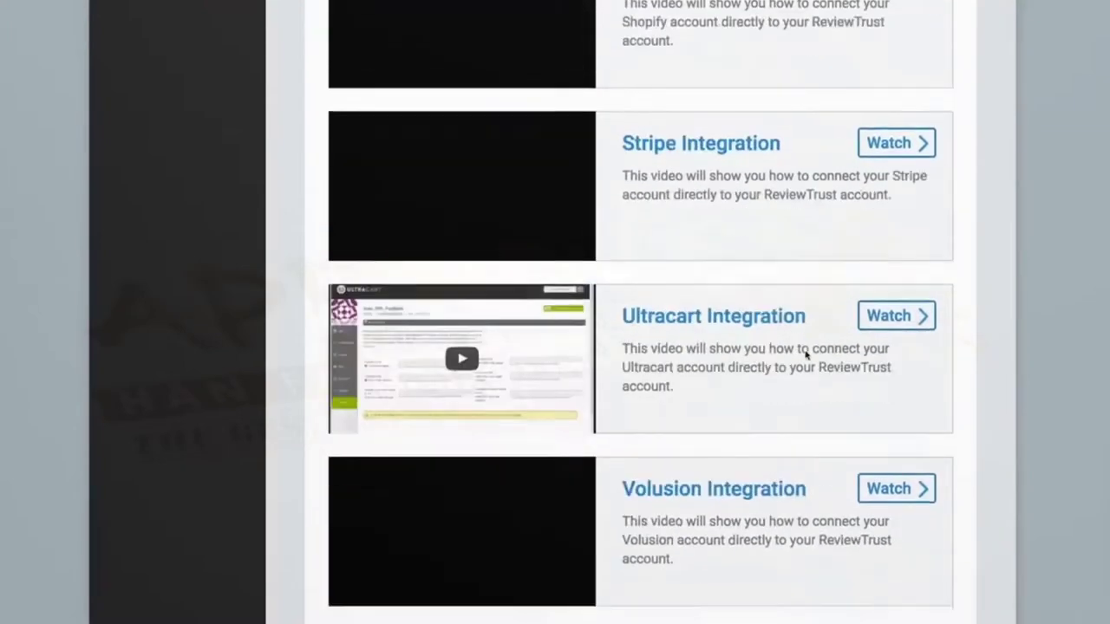
scroll(up, 3)
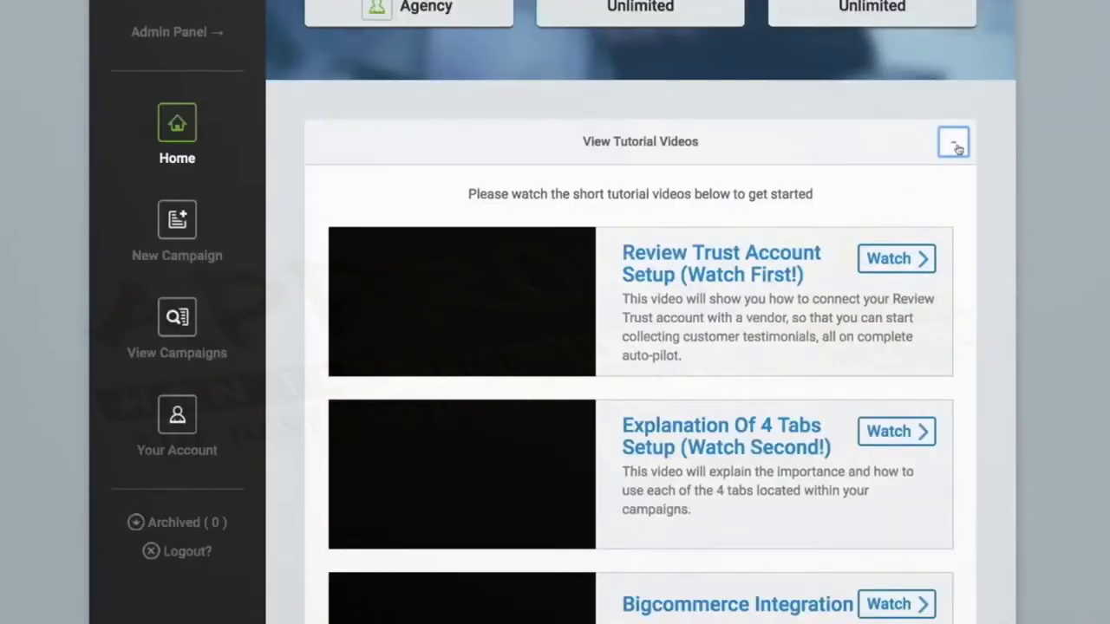
click(952, 141)
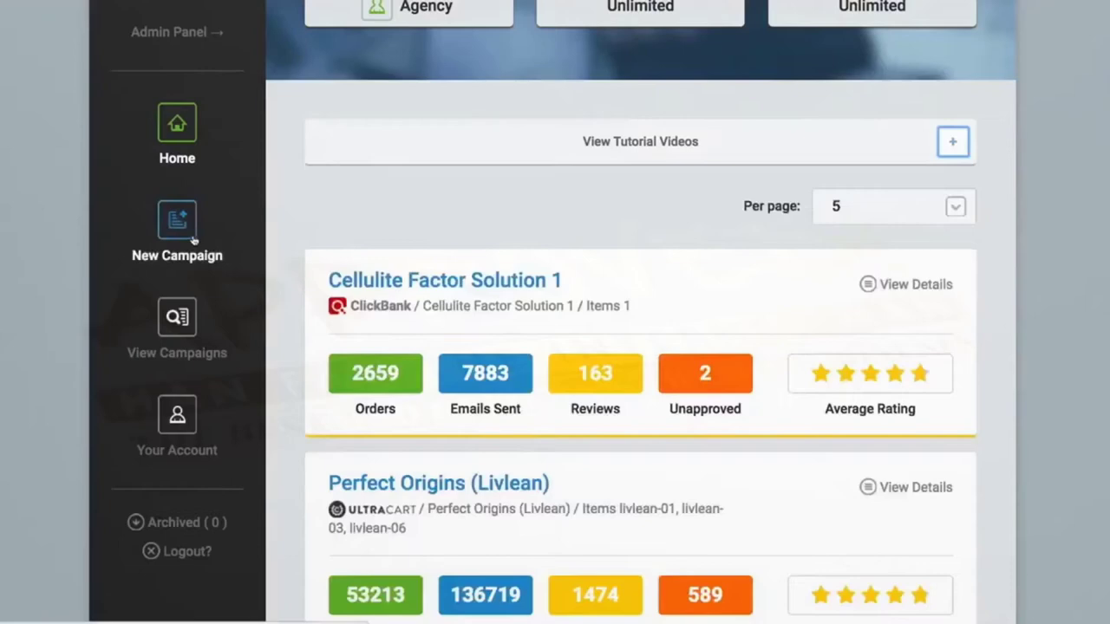
mouse_move(295, 217)
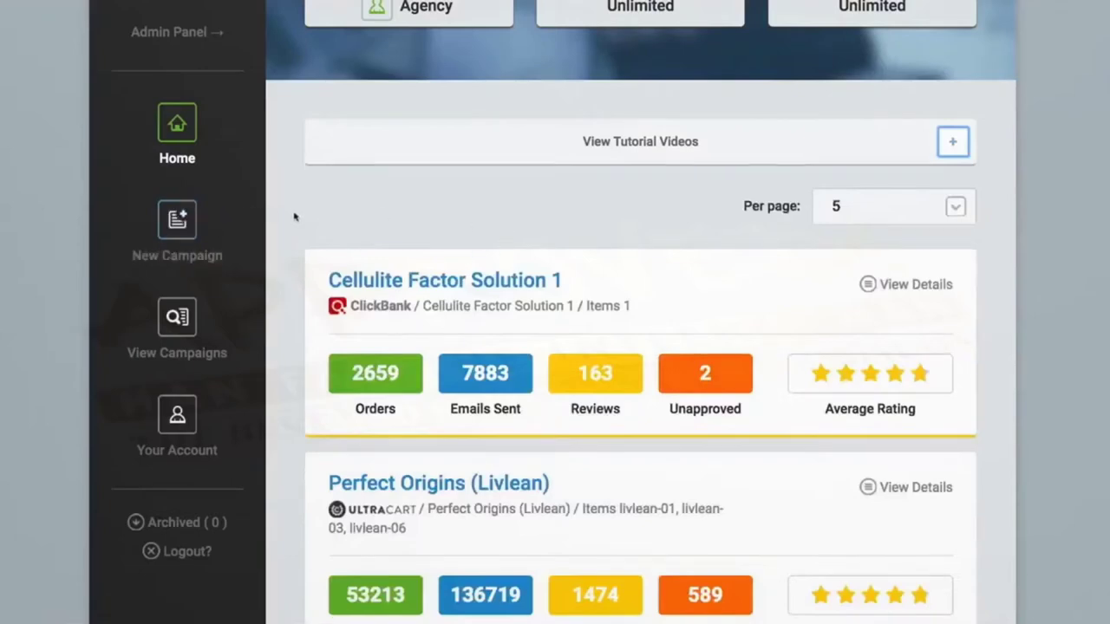
click(177, 232)
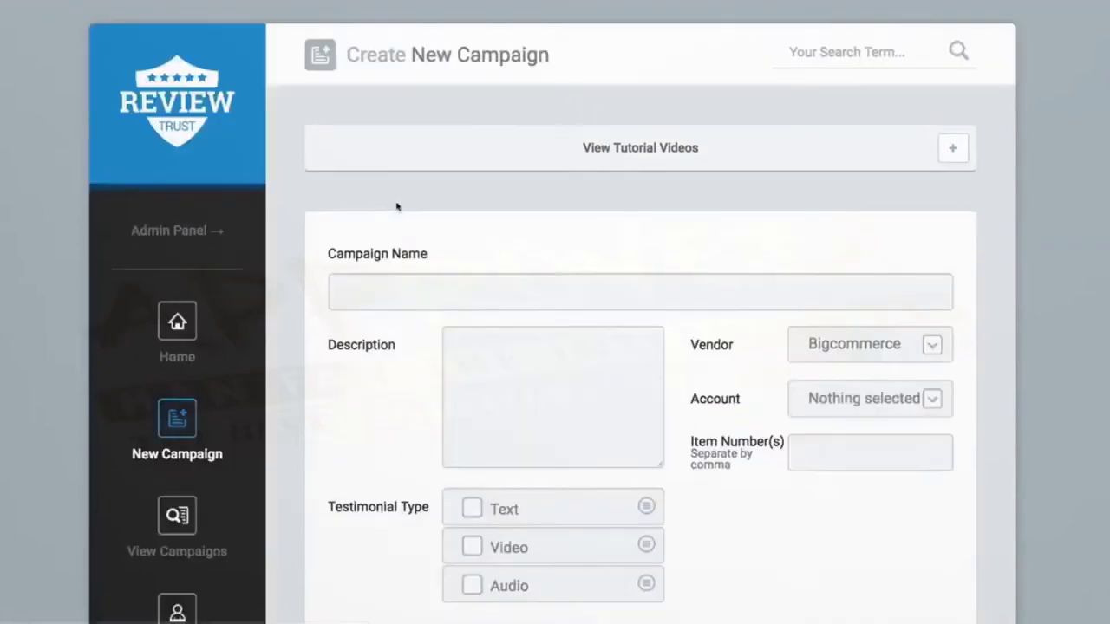
Step: Enter the campaign name and description, keeping Bigcommerce as vendor for now
text(Name)
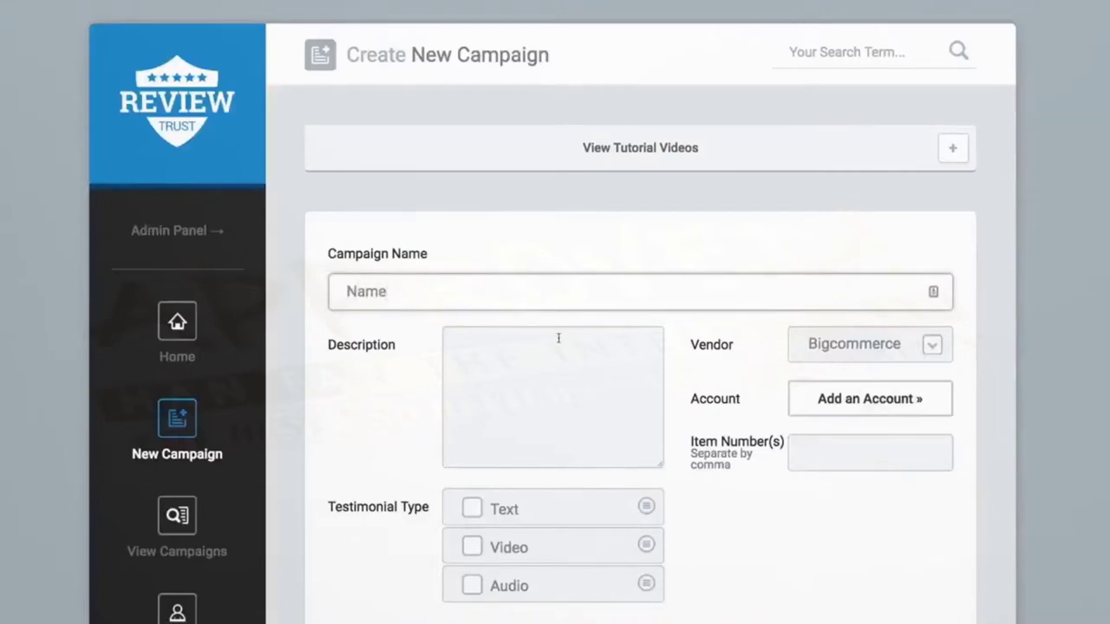
text(This is a test demo campaign)
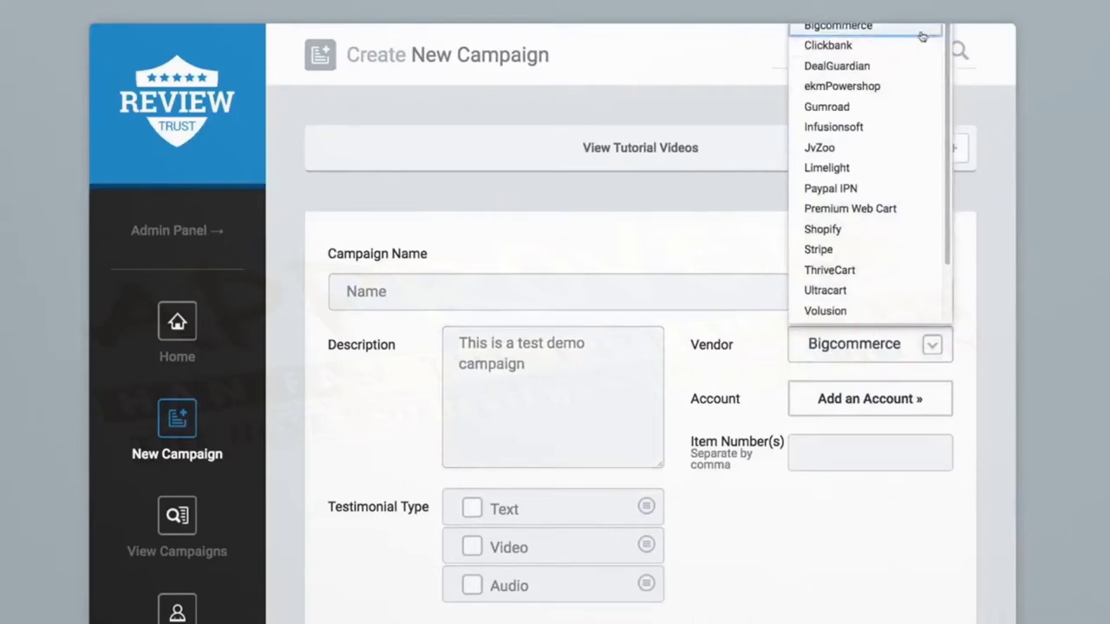
mouse_move(910, 93)
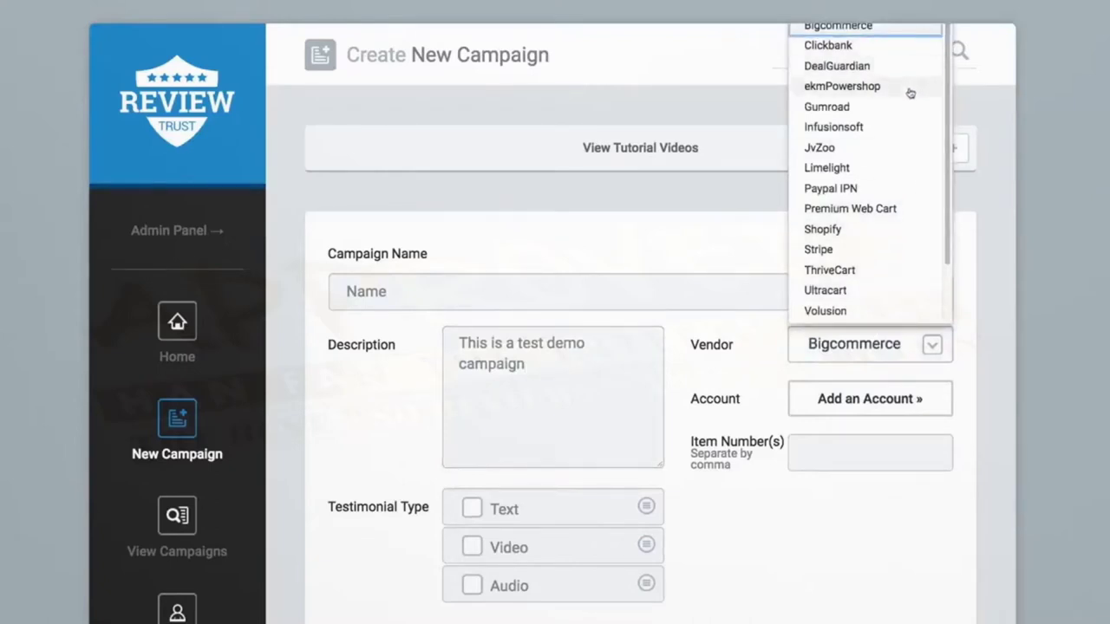
mouse_move(885, 188)
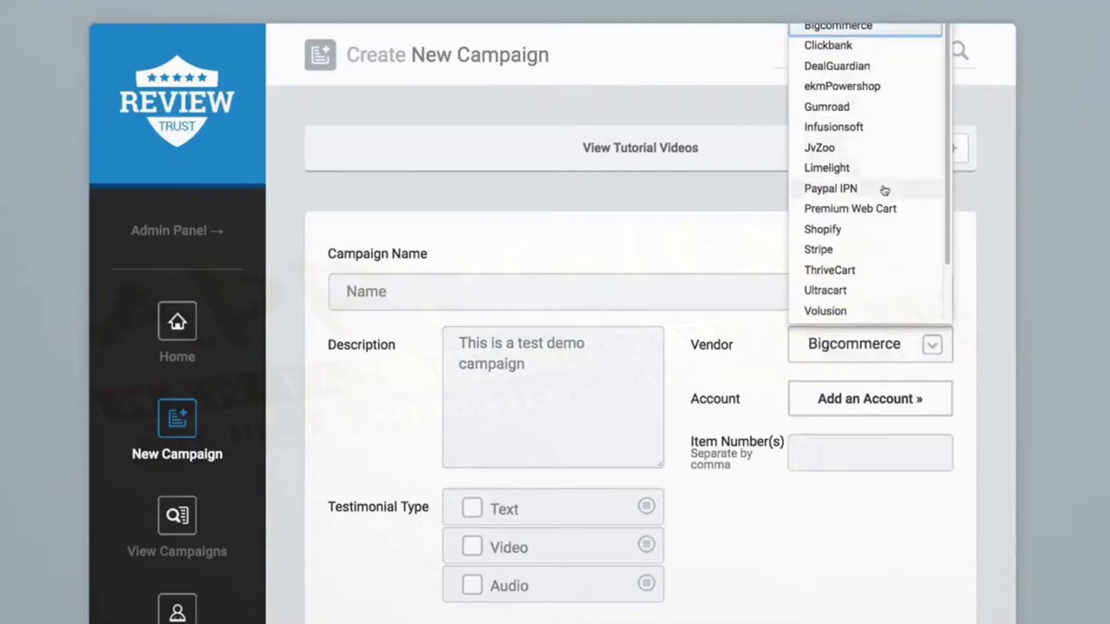
scroll(down, 3)
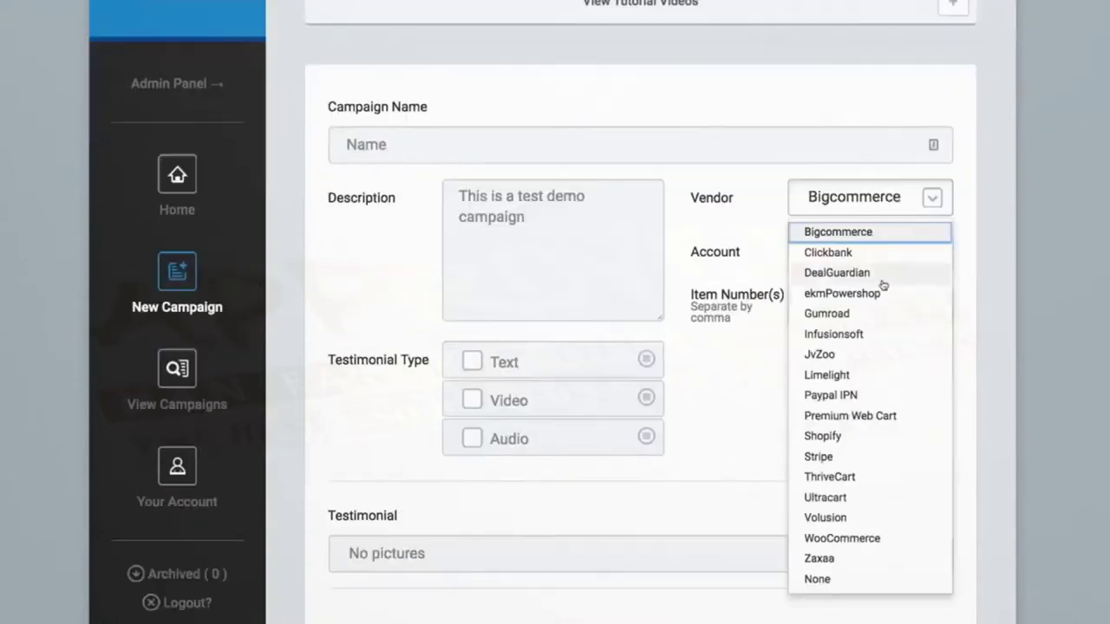
click(838, 231)
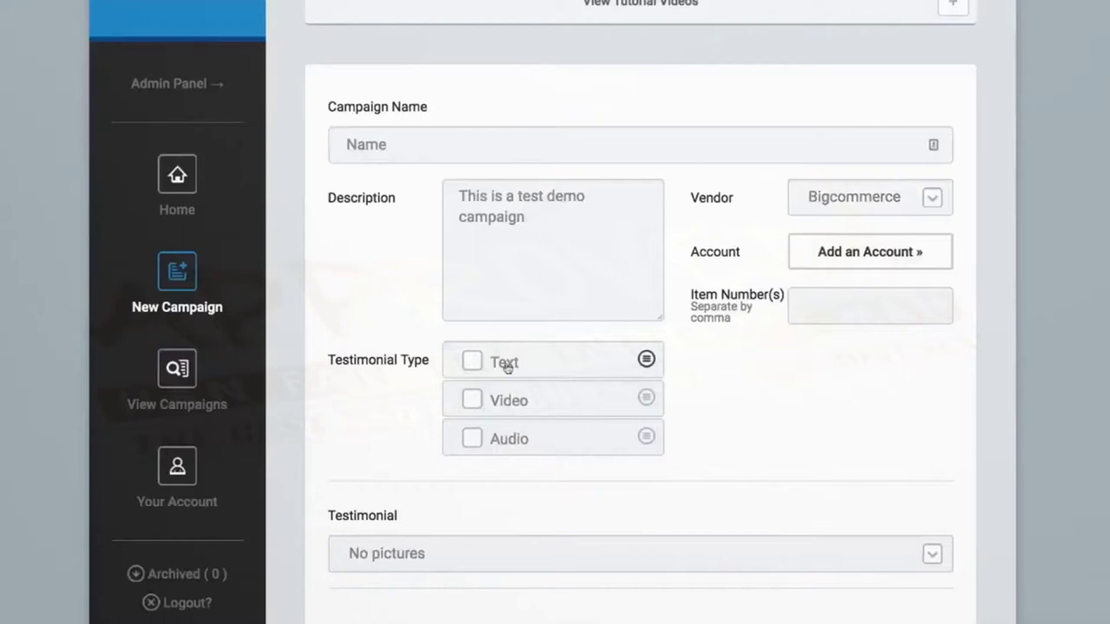
mouse_move(510, 441)
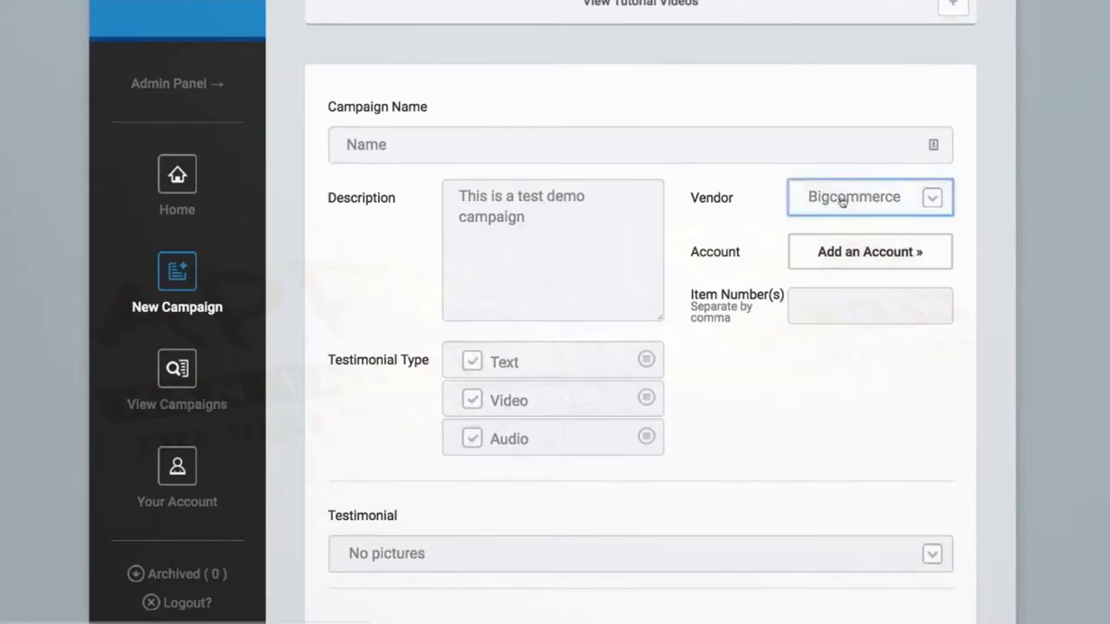
Step: Switch the vendor to JvZoo with its account, and enter dummy as item number
click(870, 197)
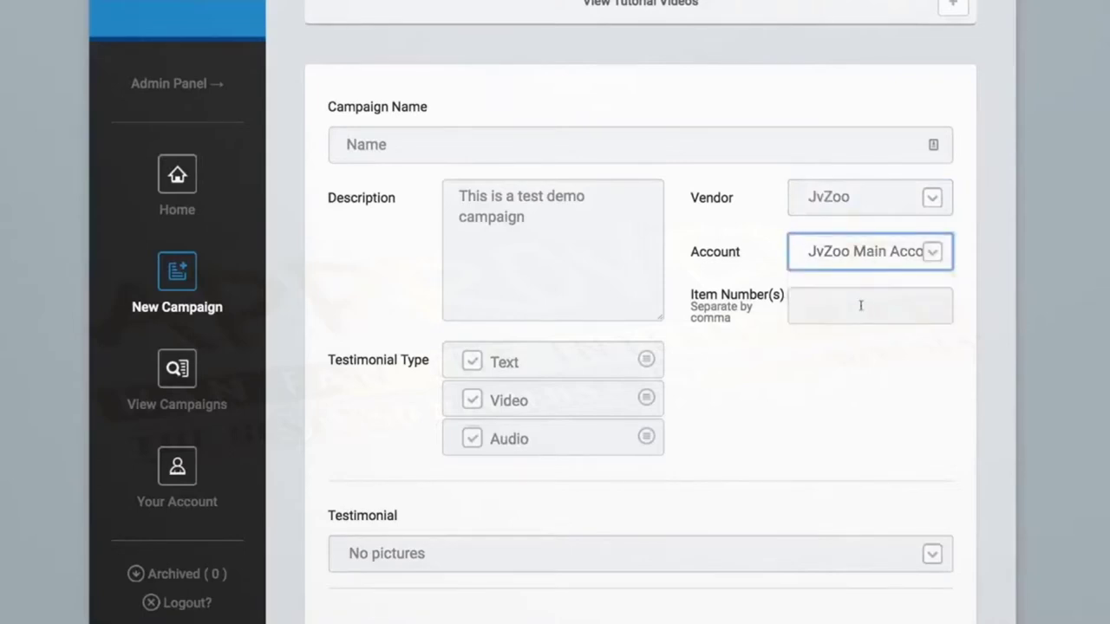
text(dummy)
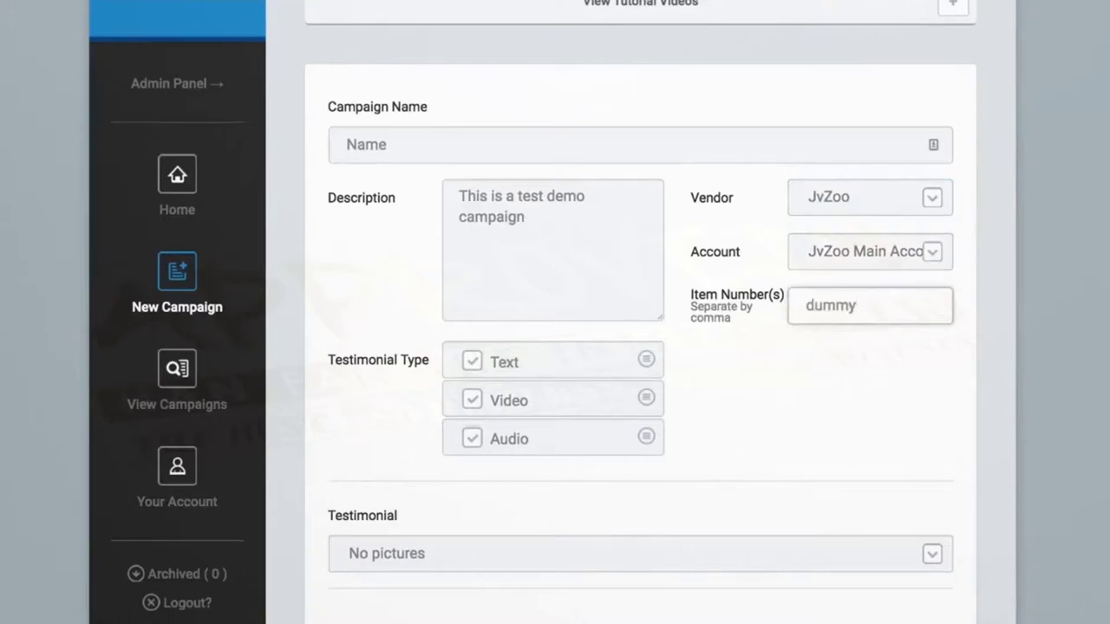
click(870, 305)
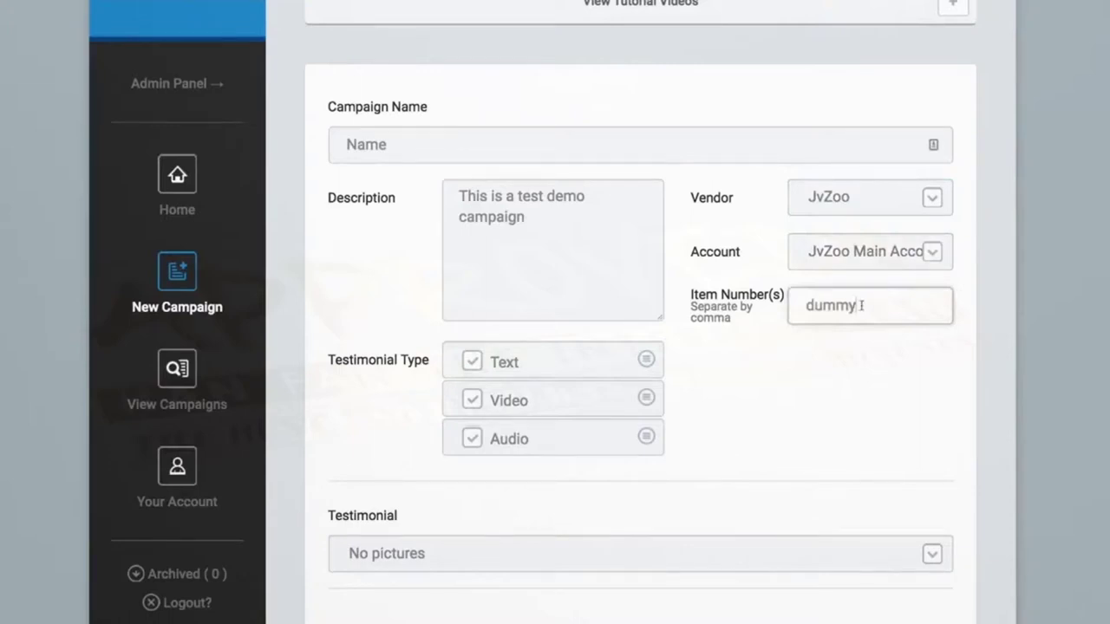
click(870, 305)
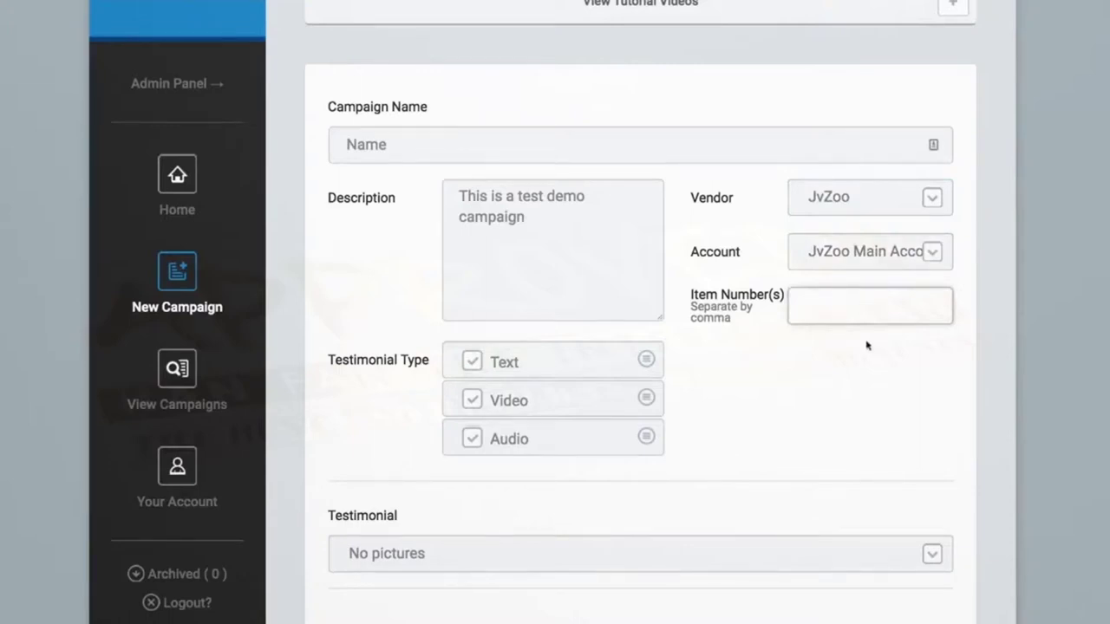
text(dummy)
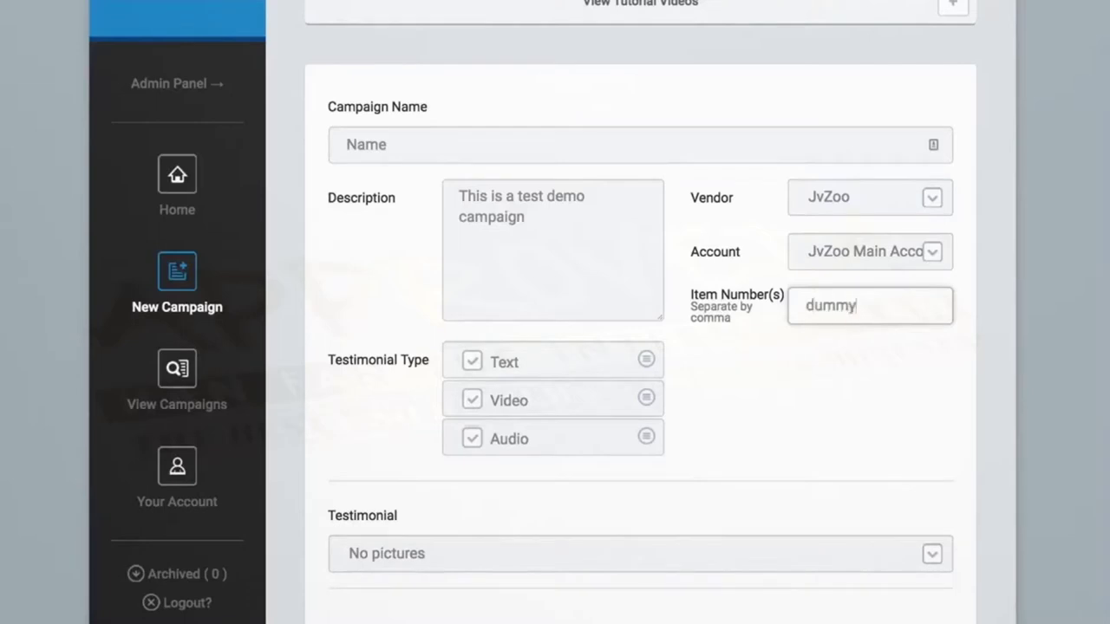
Step: Set the testimonial style to one picture after briefly trying two pictures
scroll(down, 3)
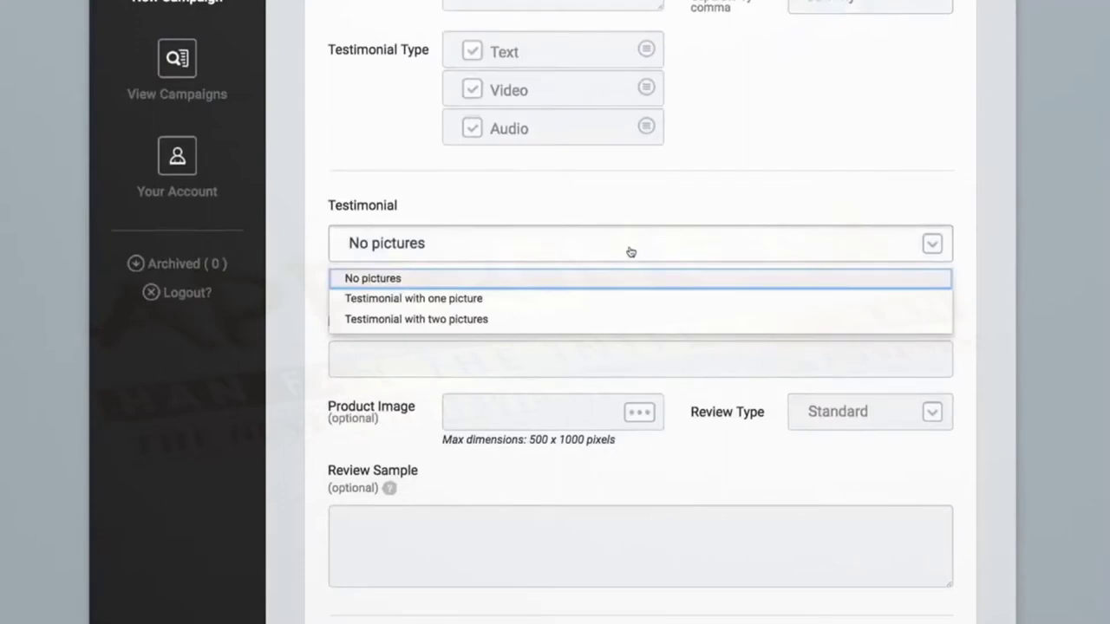
mouse_move(402, 298)
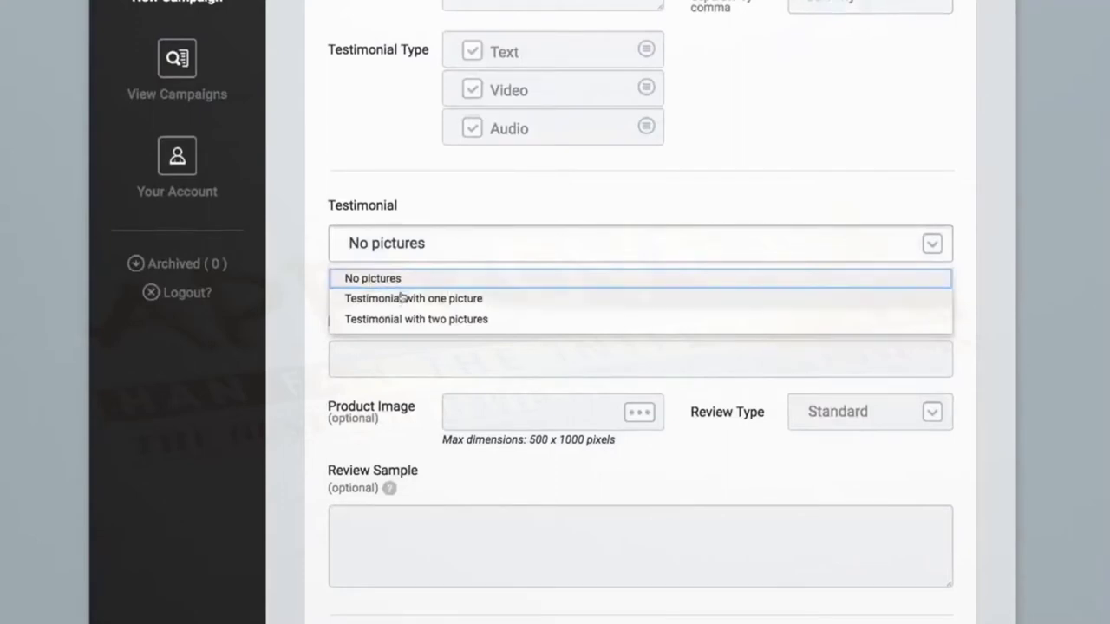
click(414, 297)
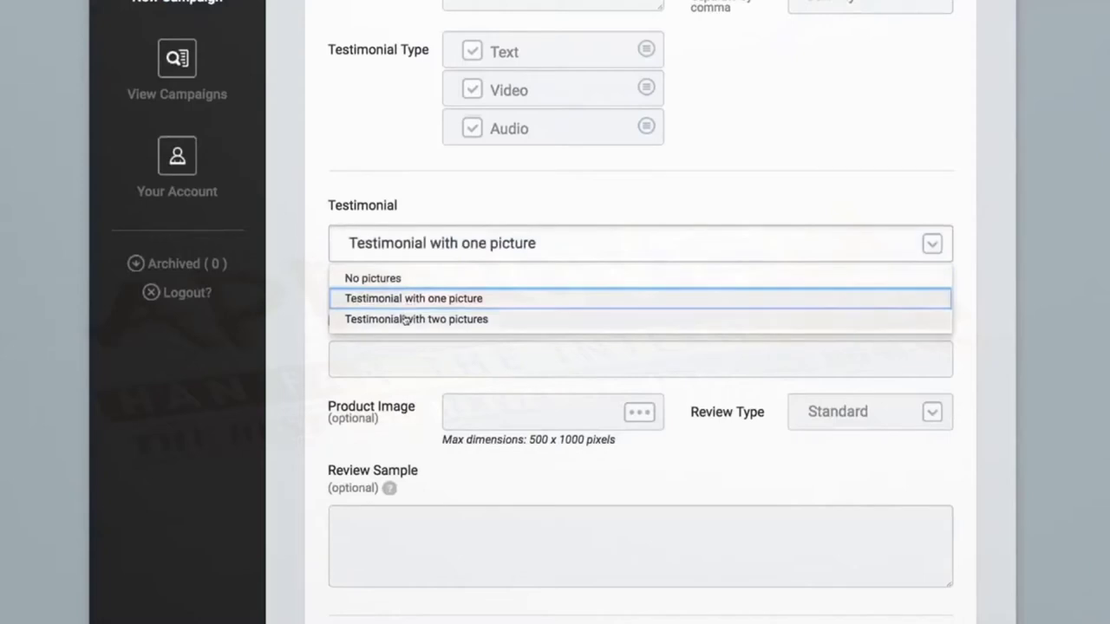
click(416, 319)
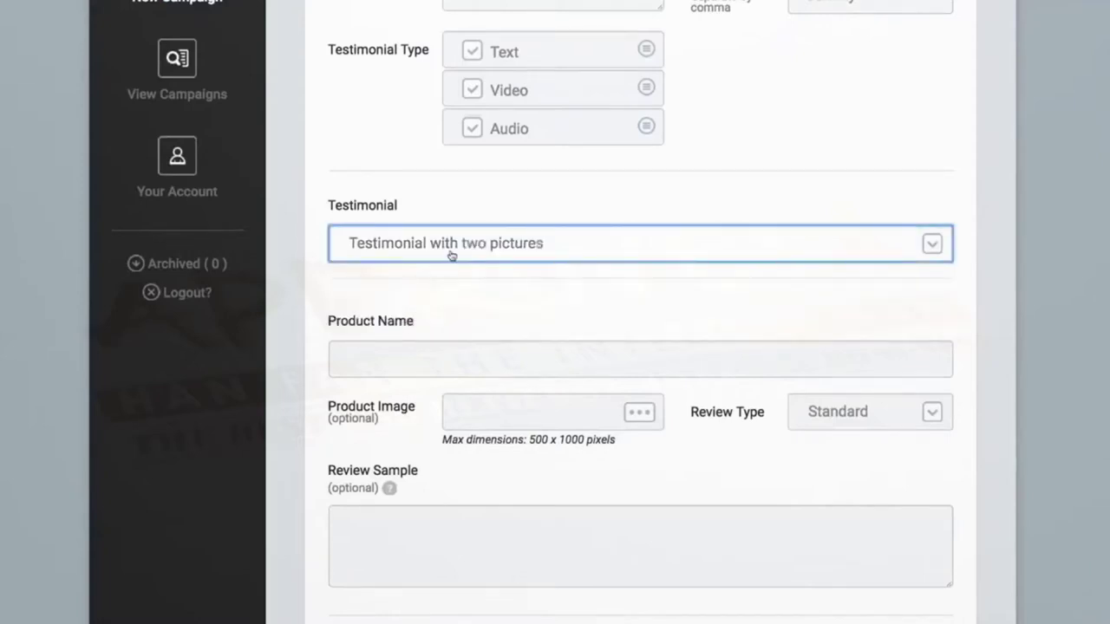
mouse_move(460, 256)
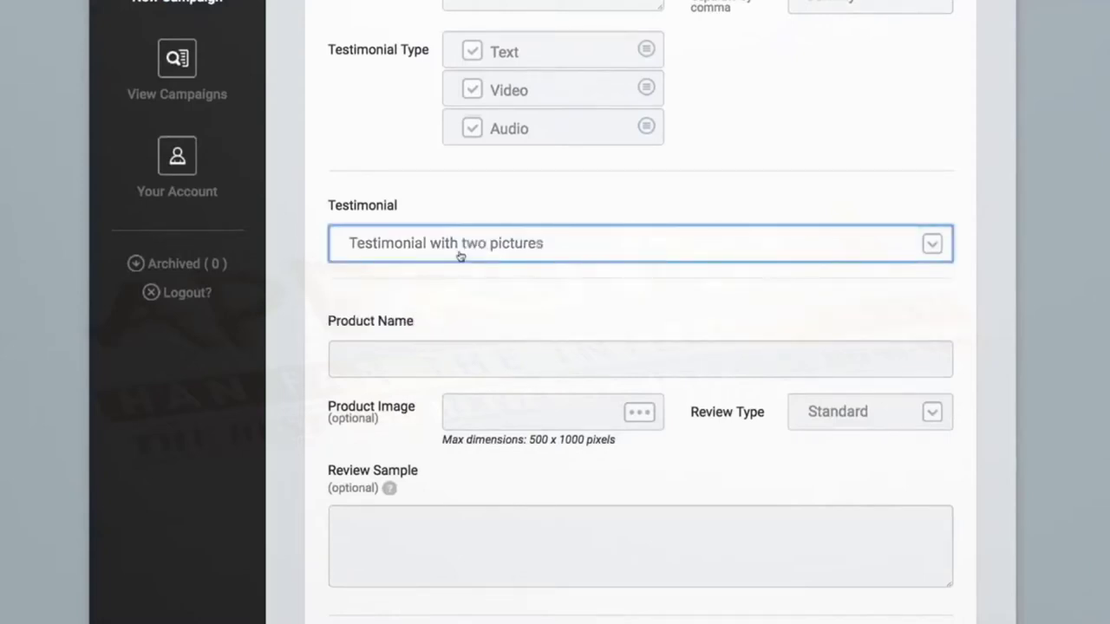
click(640, 243)
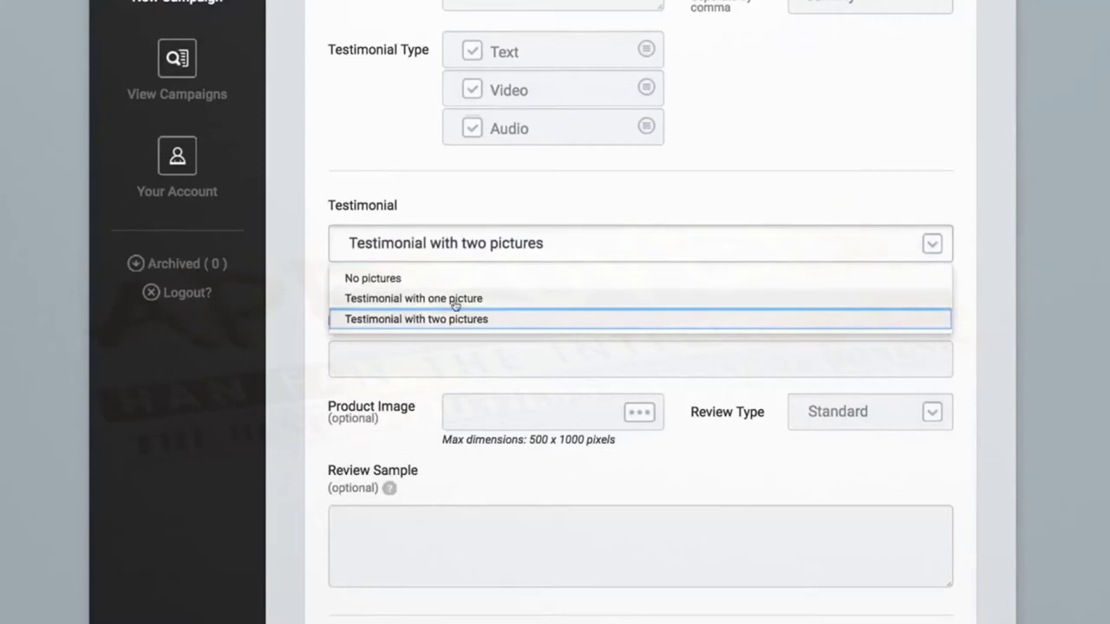
click(413, 298)
text(Your Product name here)
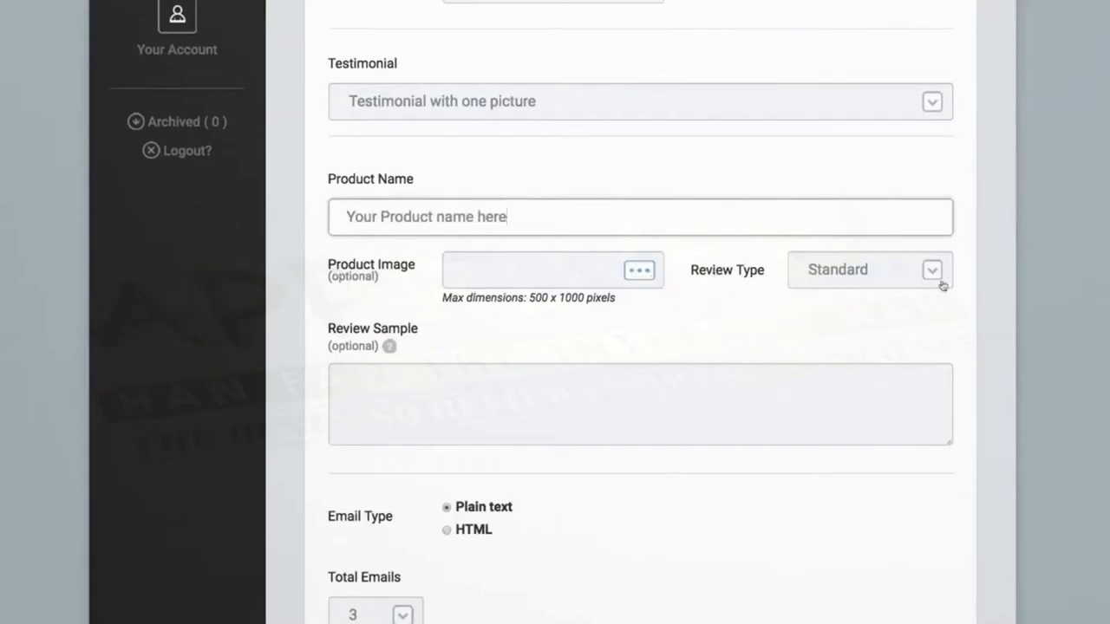
Step: Try the Incentivized review type, then leave Review Type on Standard
click(869, 270)
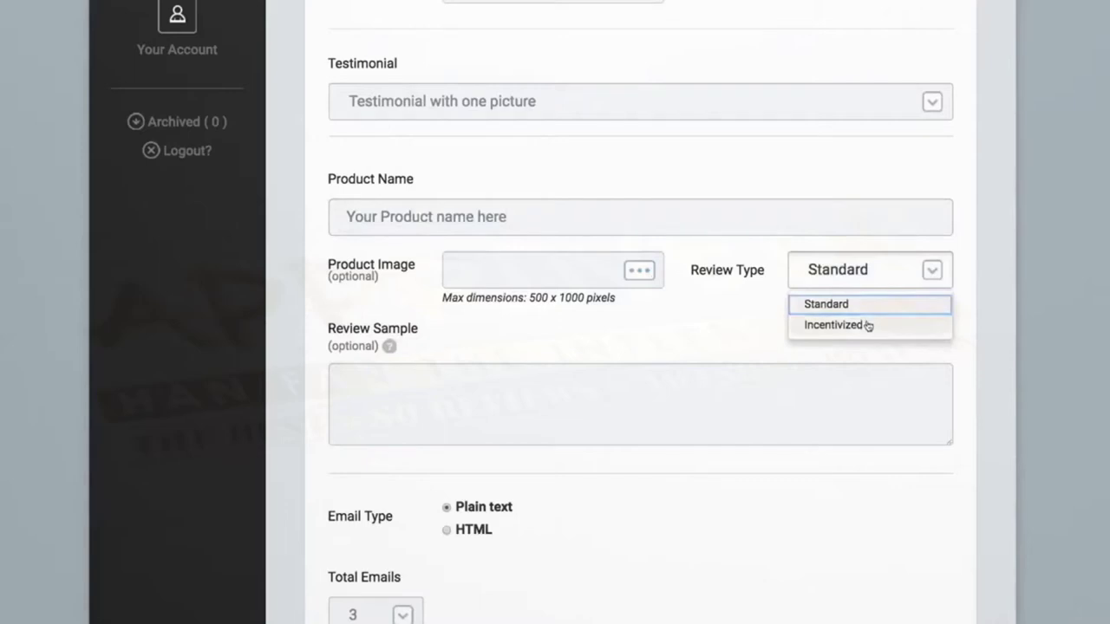
click(838, 324)
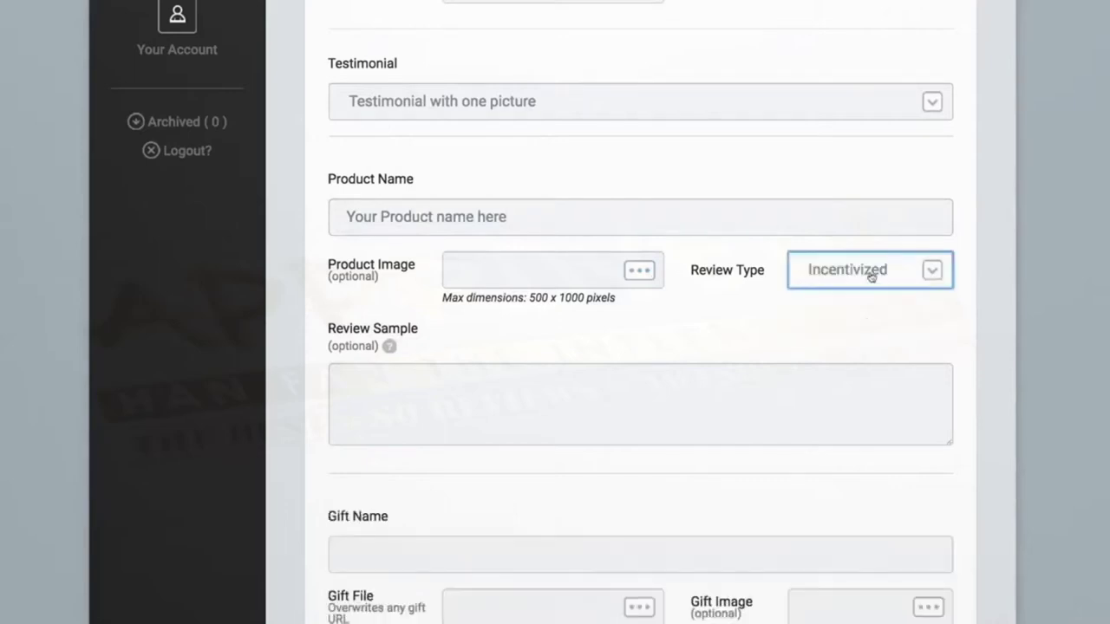
click(870, 270)
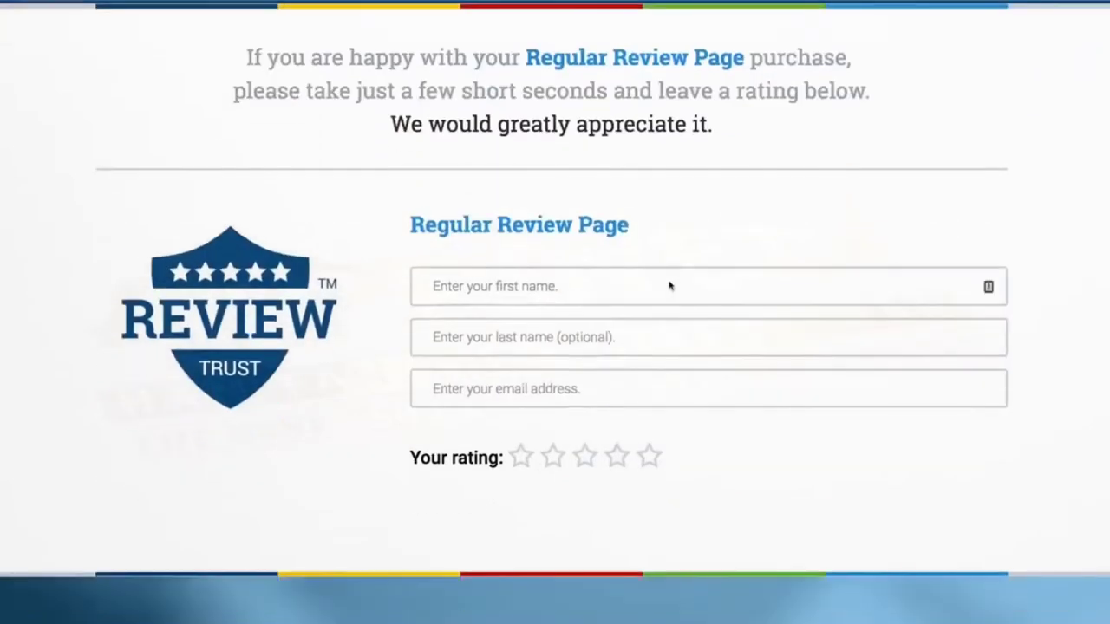
click(585, 457)
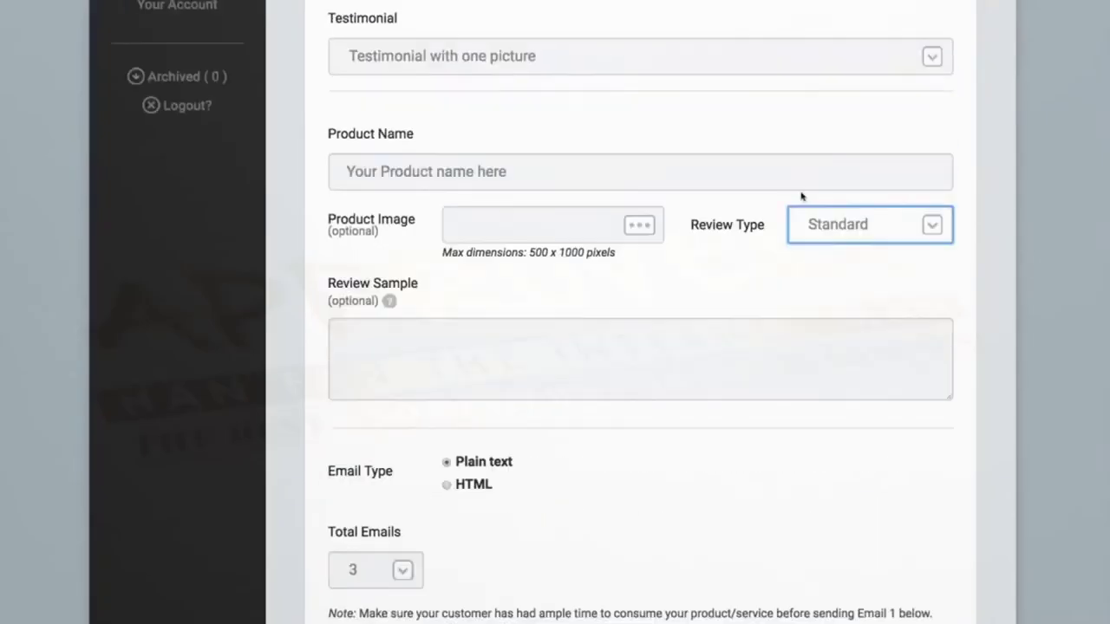
Step: Write 'This is the sample testimonial' in the Review Sample box
click(640, 358)
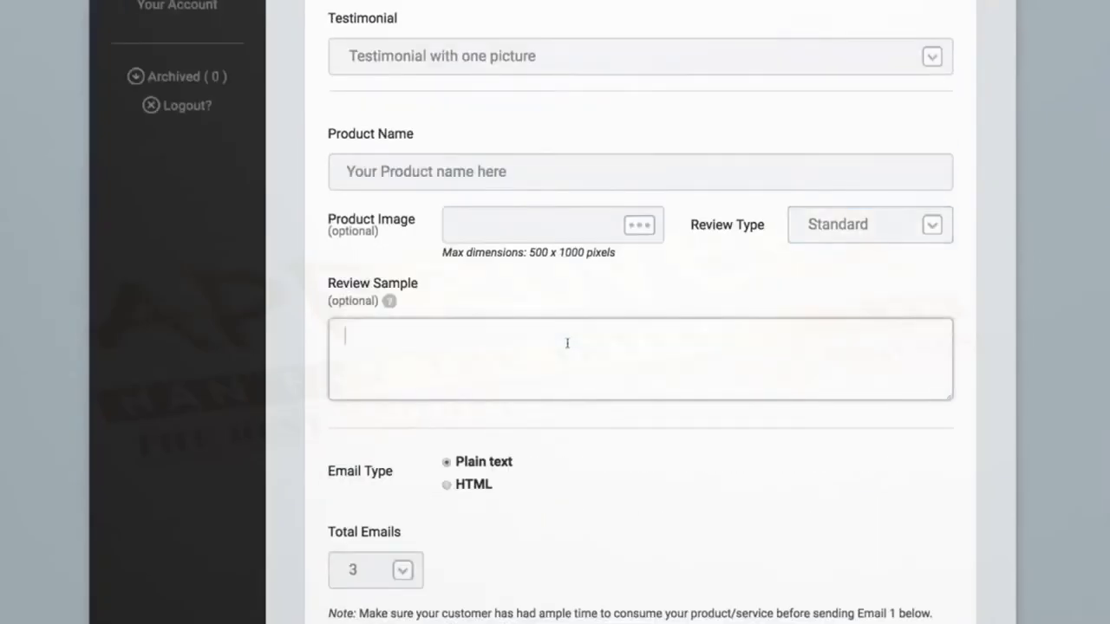
mouse_move(630, 323)
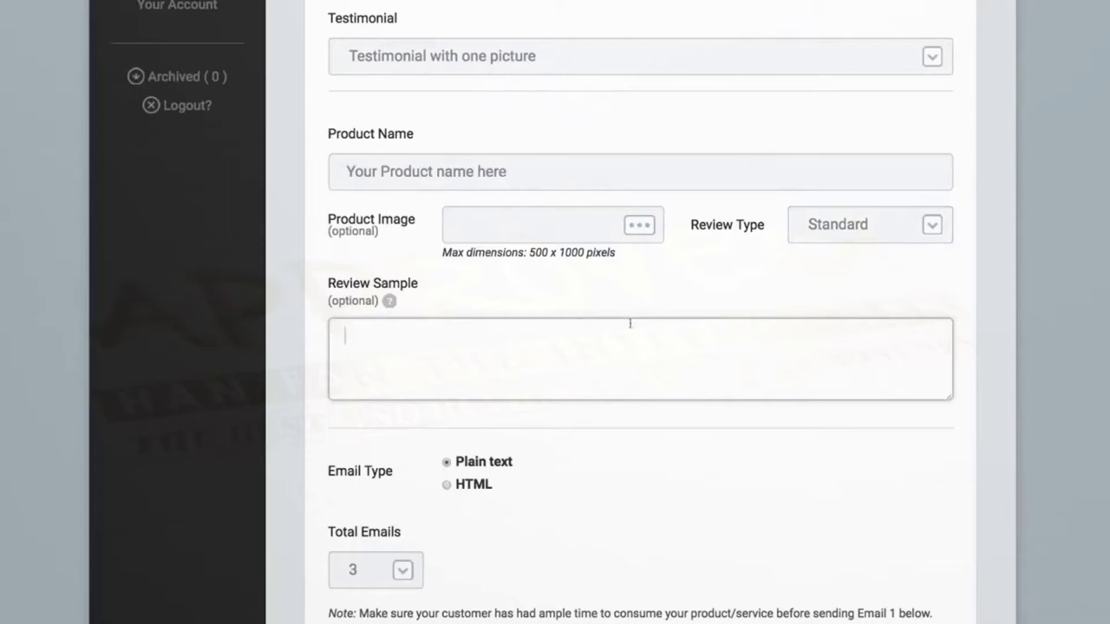
text(This is the sam)
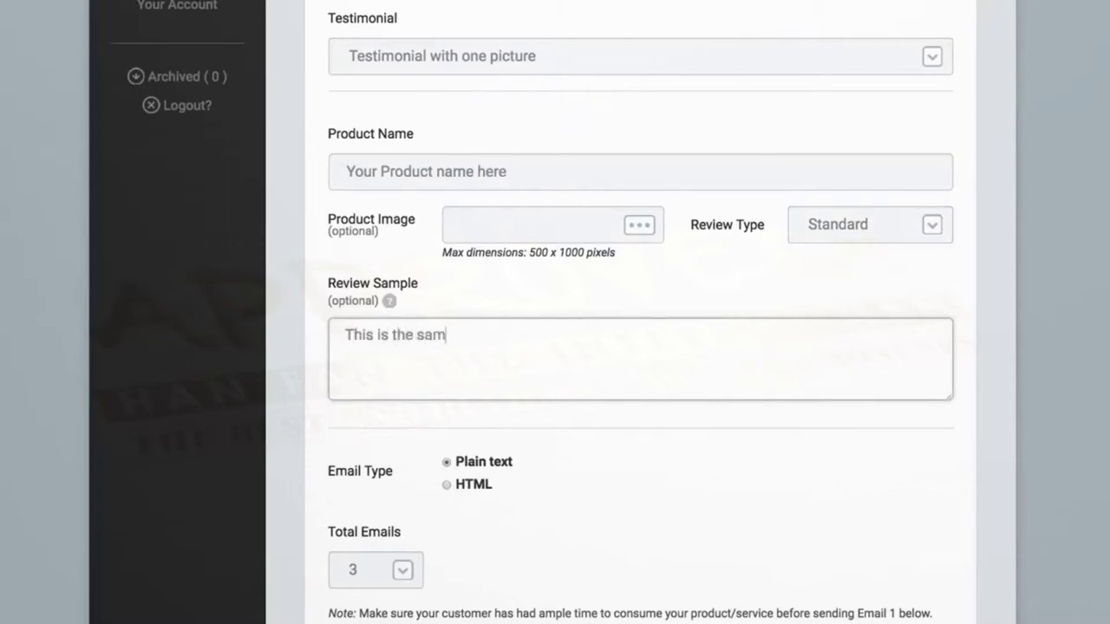
text(ple testimonial)
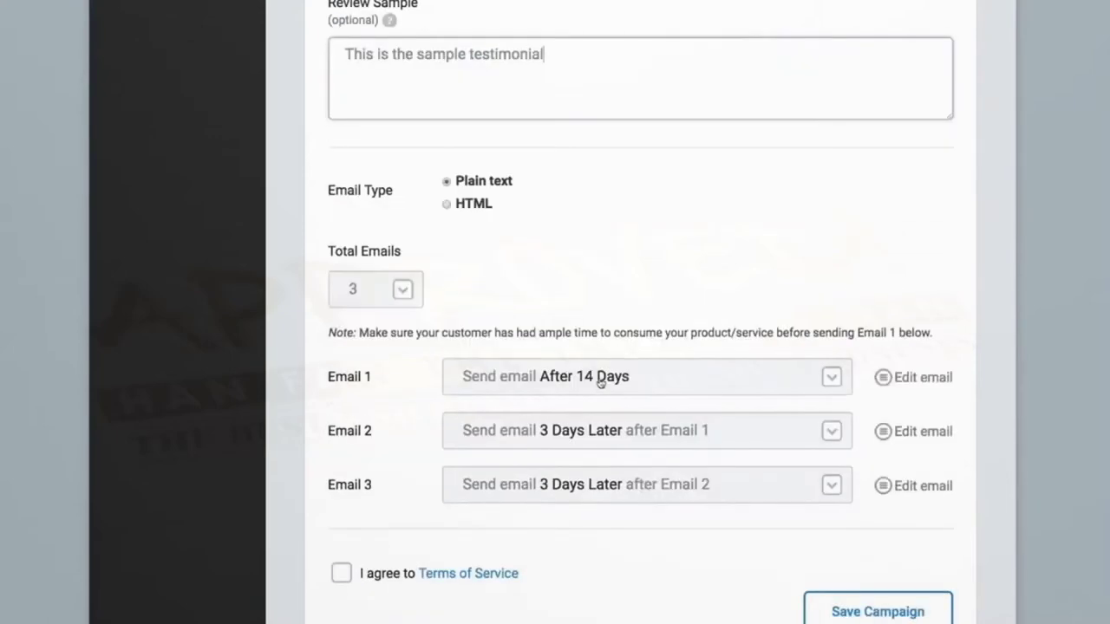
Step: Keep three follow-up emails, review Email 1's delay and template, then save the campaign
scroll(down, 3)
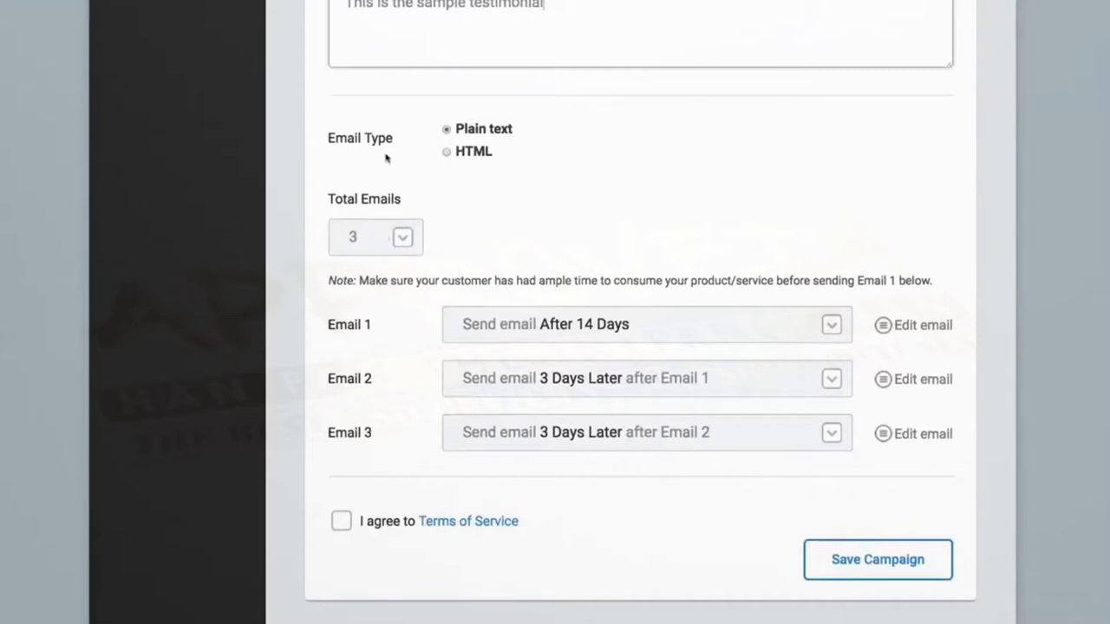
click(402, 237)
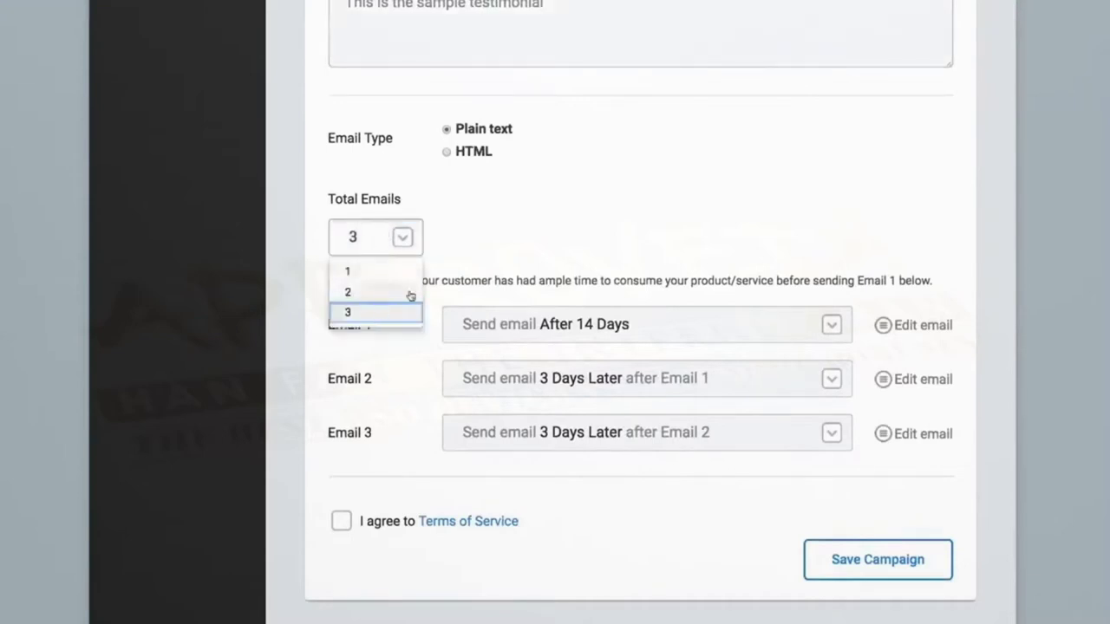
click(348, 311)
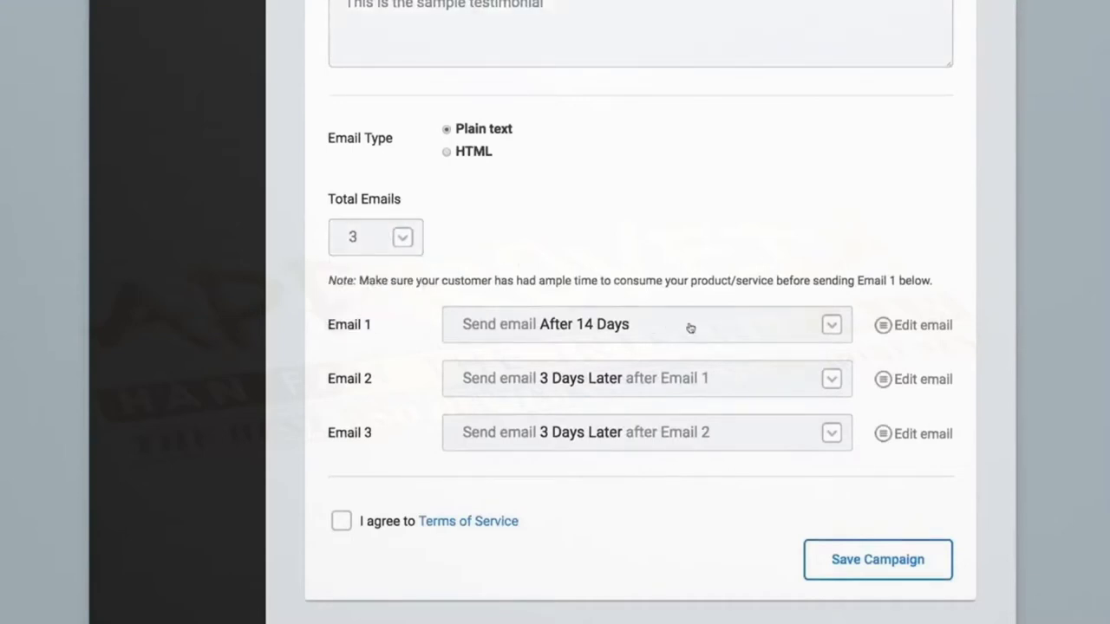
click(830, 323)
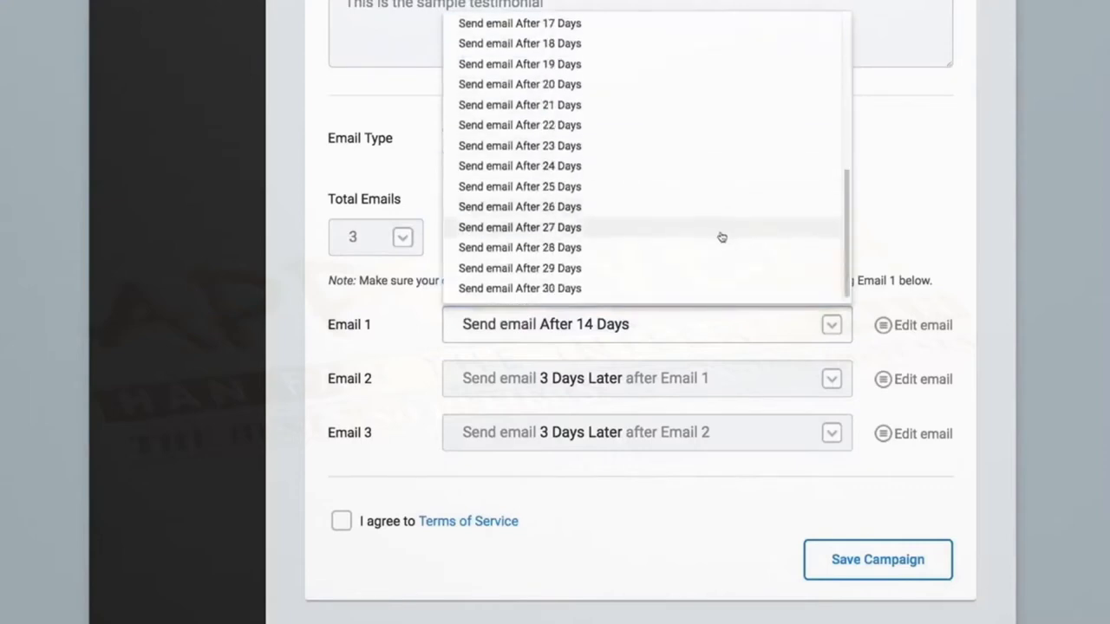
click(913, 325)
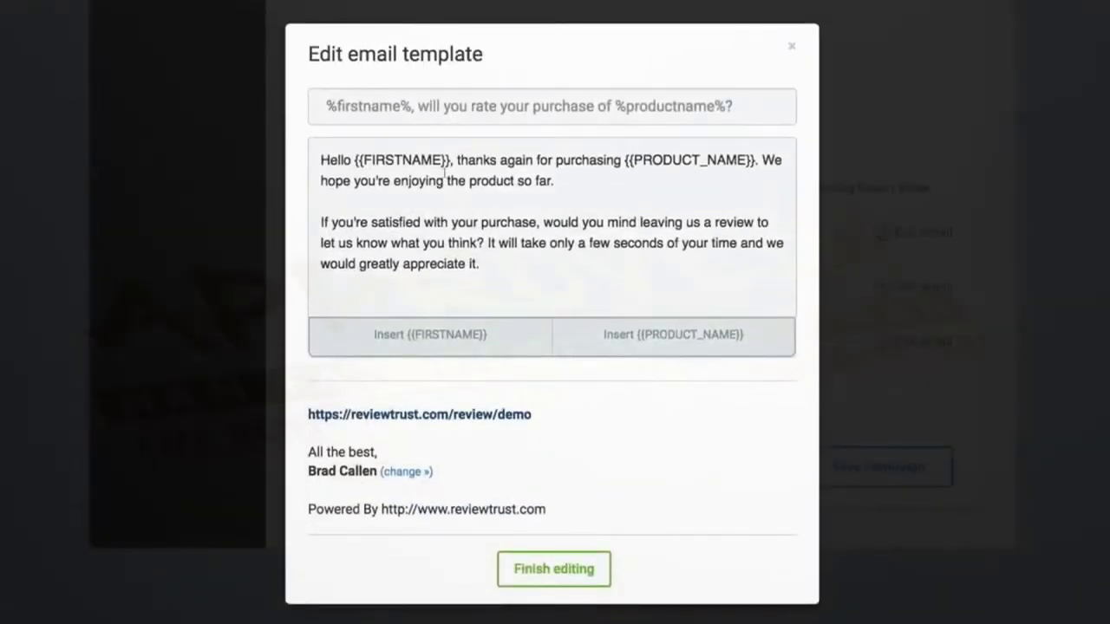
click(554, 569)
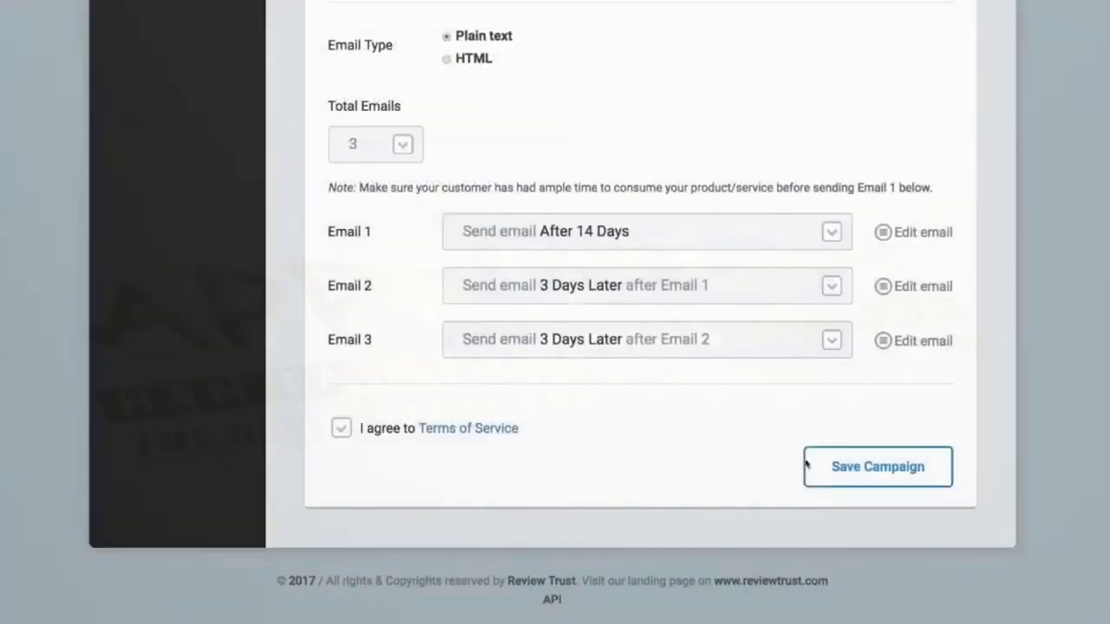
click(877, 466)
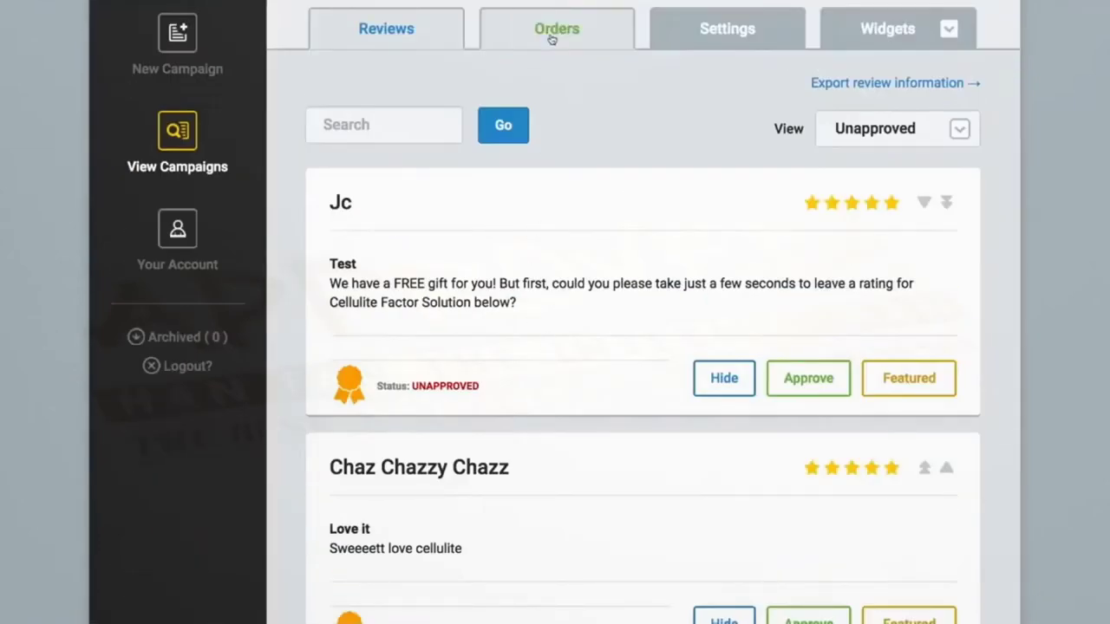
click(557, 28)
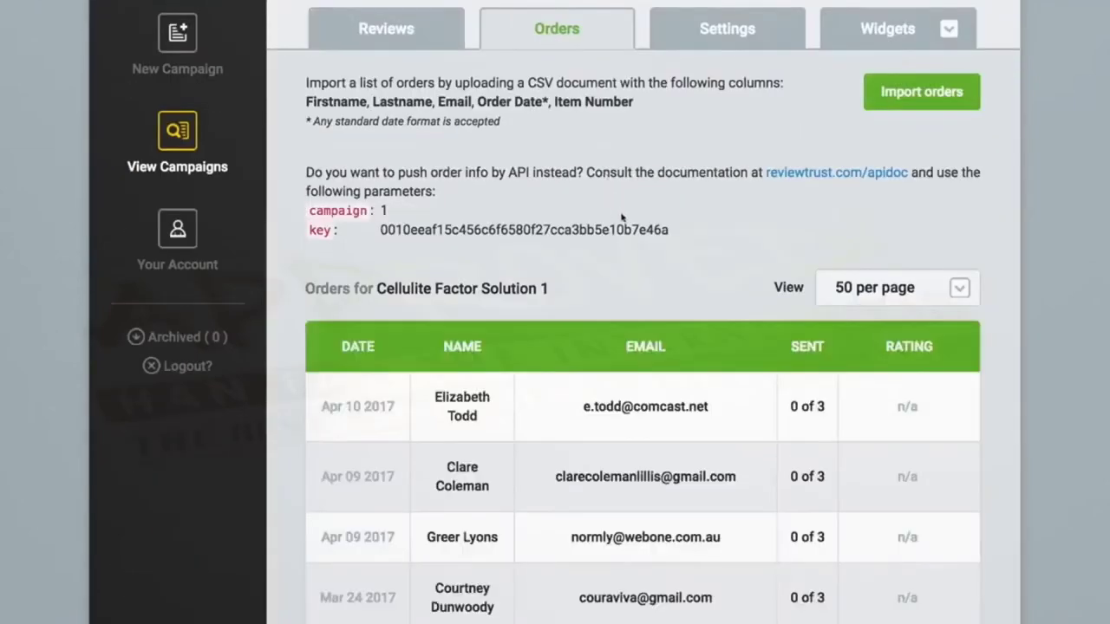
scroll(down, 3)
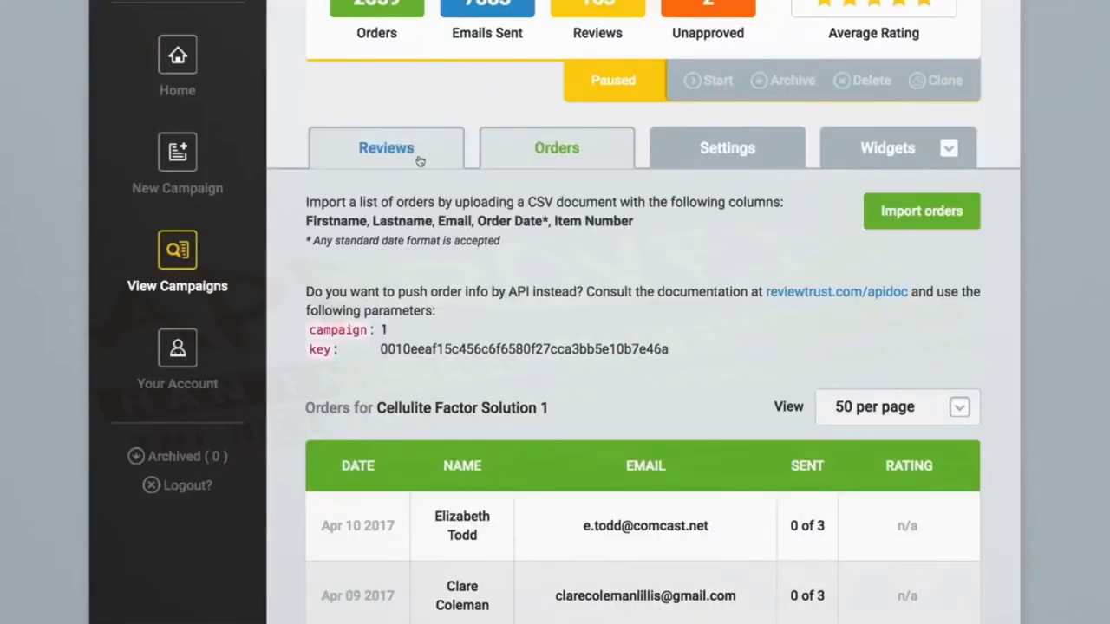
click(386, 147)
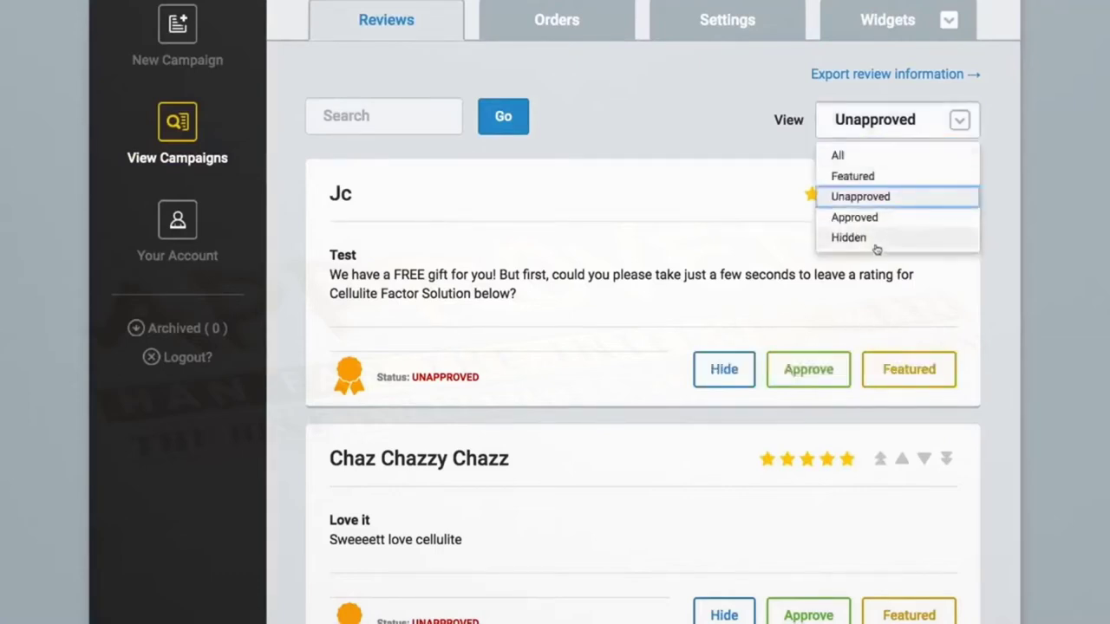
Step: View the Settings for Cellulite Factor Solution 1 (Clickbank, cfsenglish)
click(727, 19)
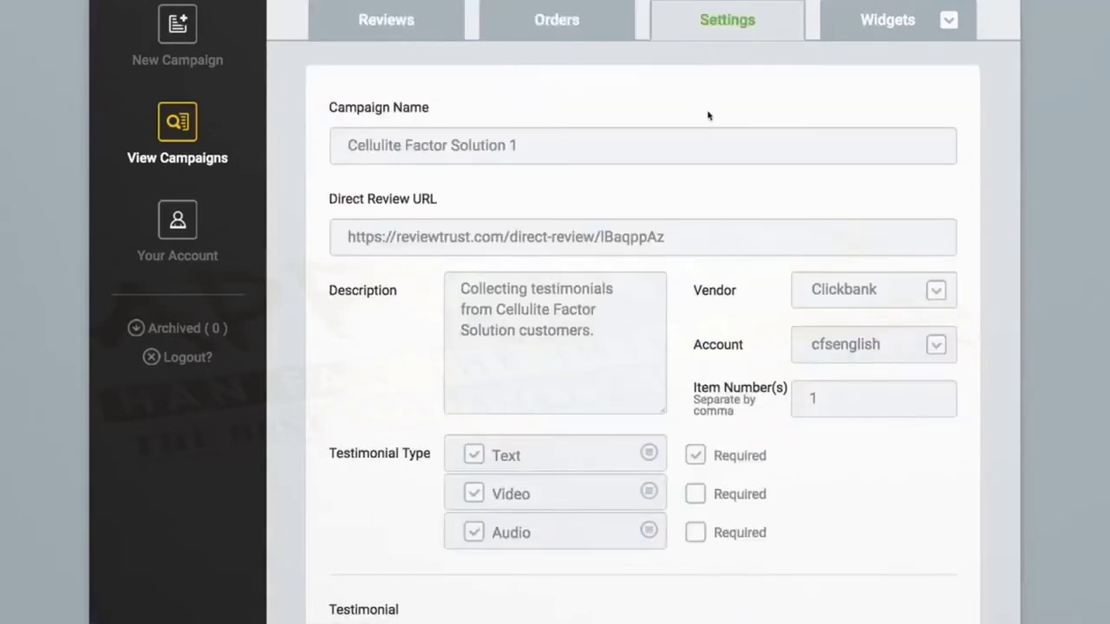
mouse_move(848, 371)
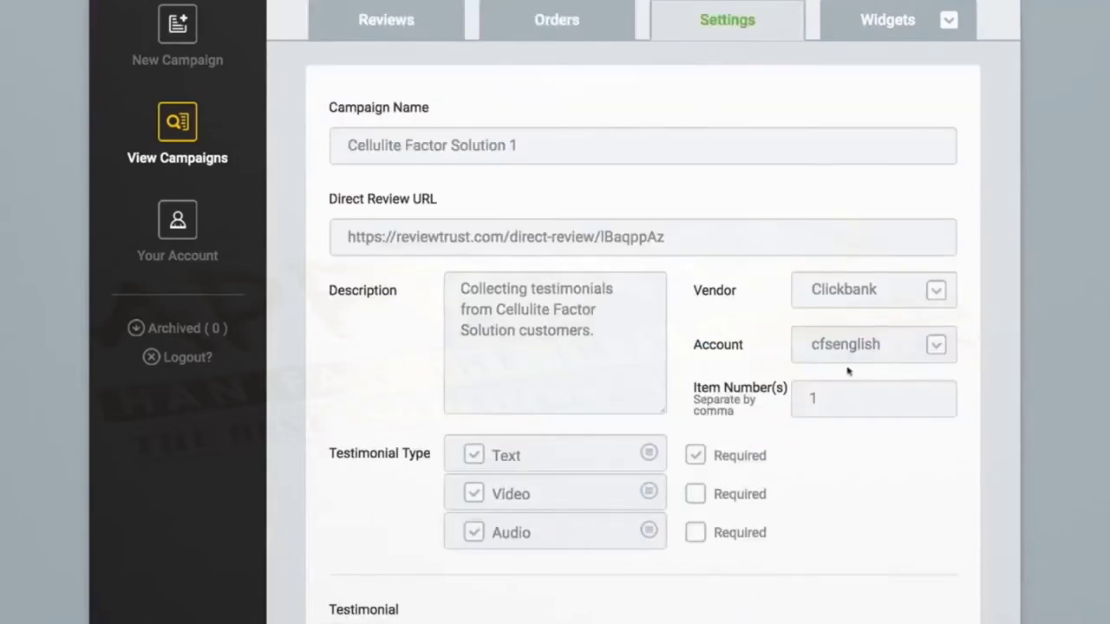
scroll(down, 3)
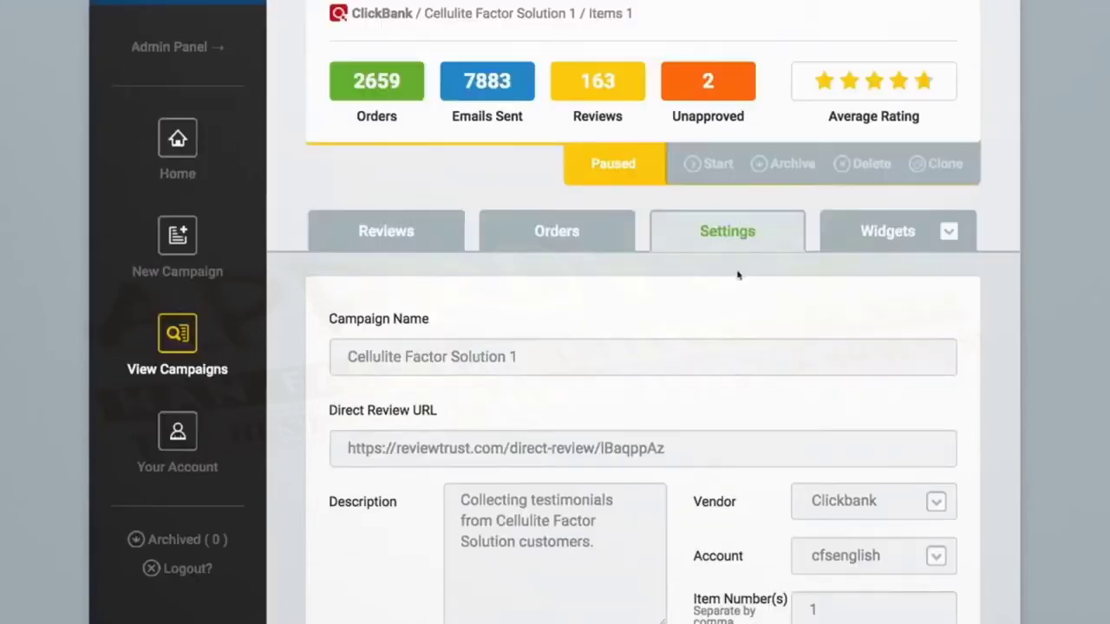
Step: Choose Display Reviews from Widgets and scroll through its colors and embed code
click(888, 231)
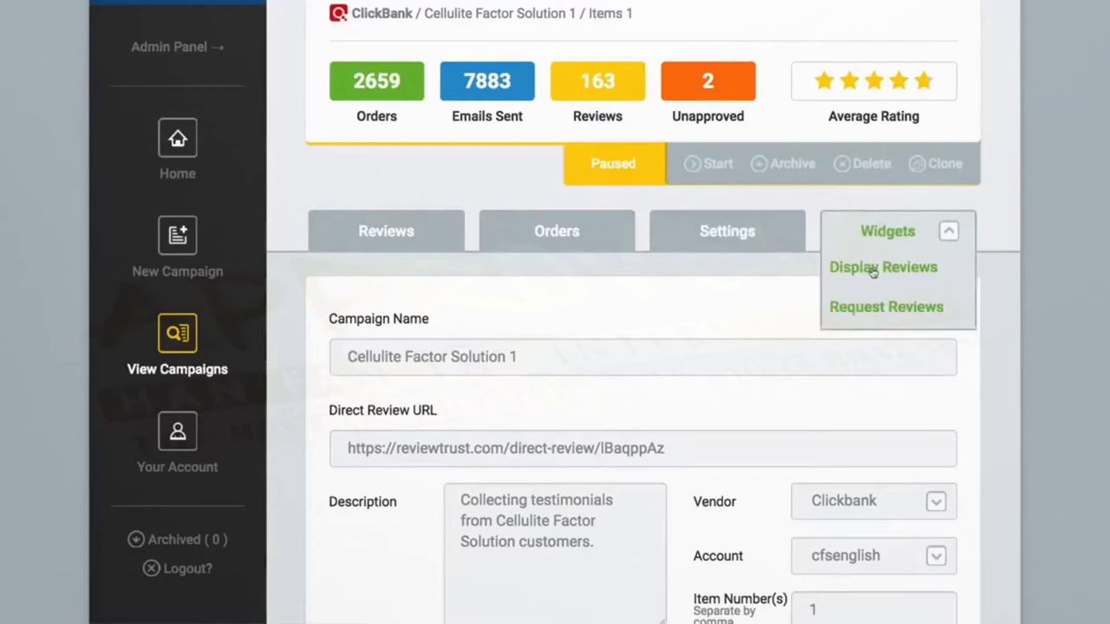
mouse_move(874, 314)
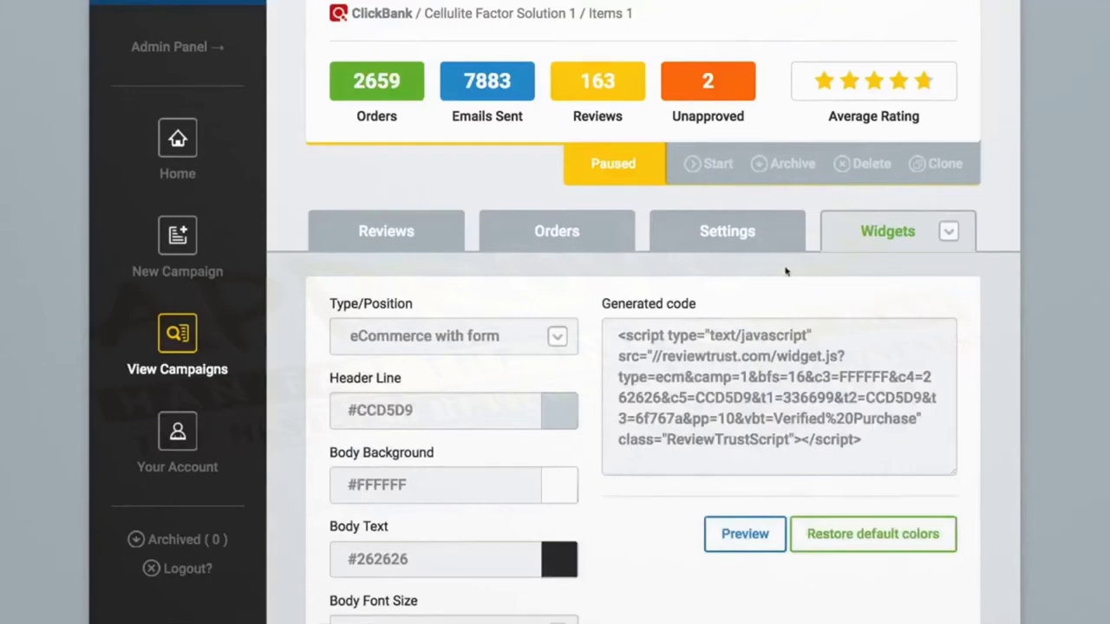
scroll(down, 3)
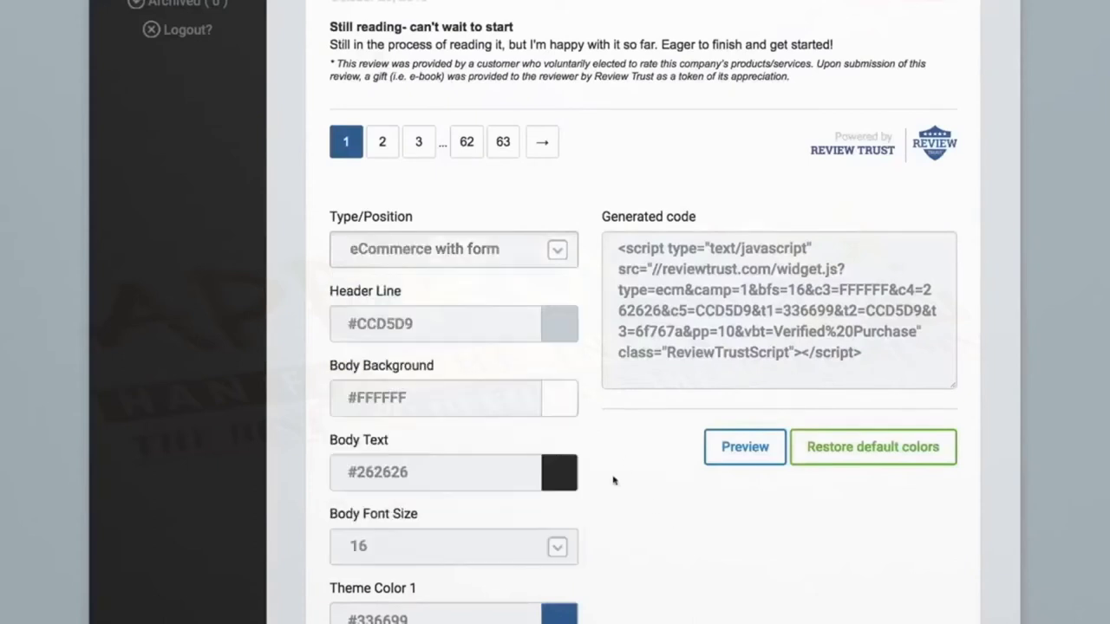
scroll(down, 3)
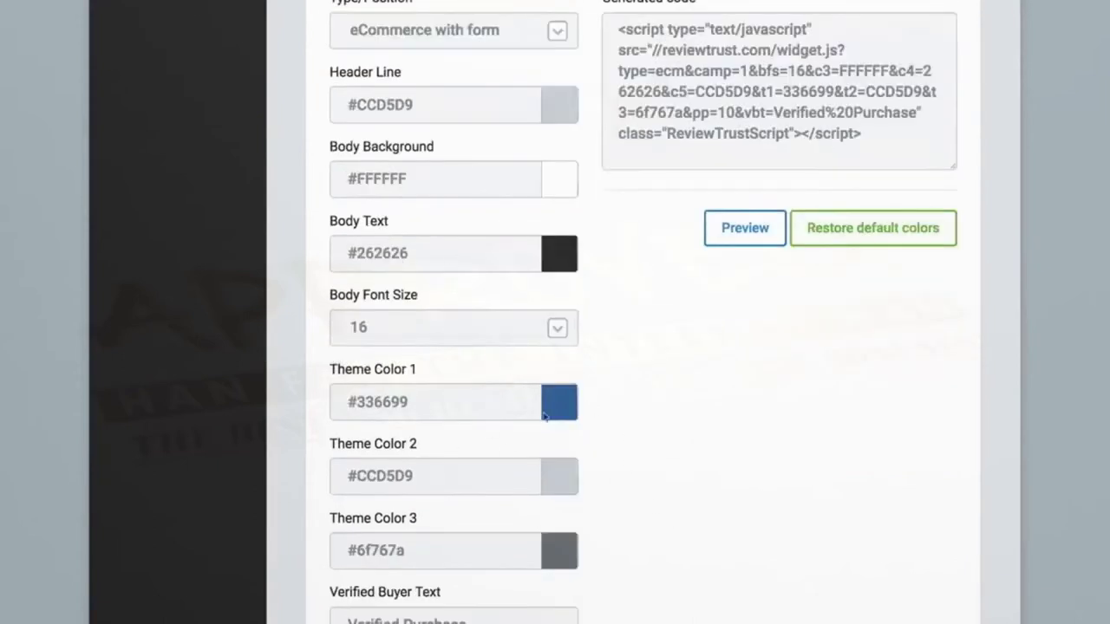
scroll(down, 3)
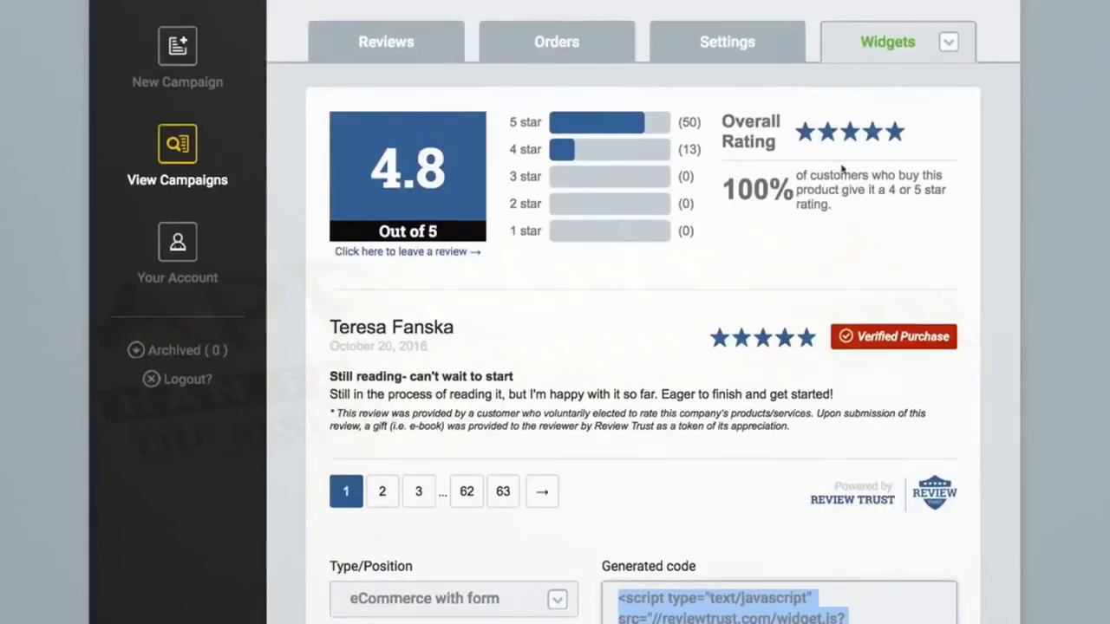
Step: Preview the widget and change Type/Position to Corner - Bottom Left
click(947, 42)
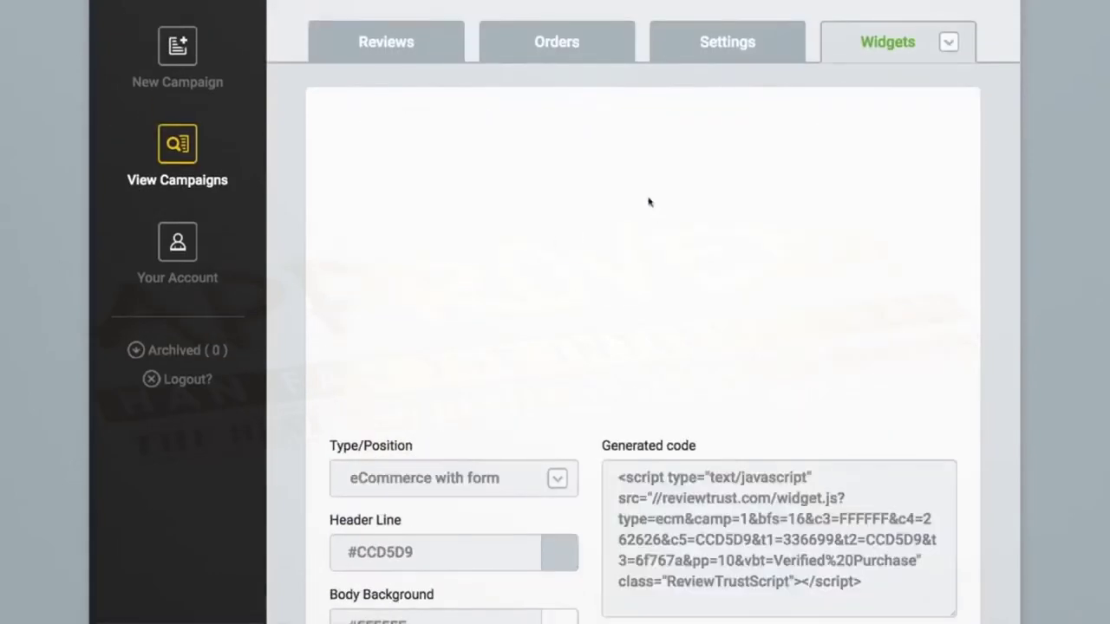
scroll(down, 3)
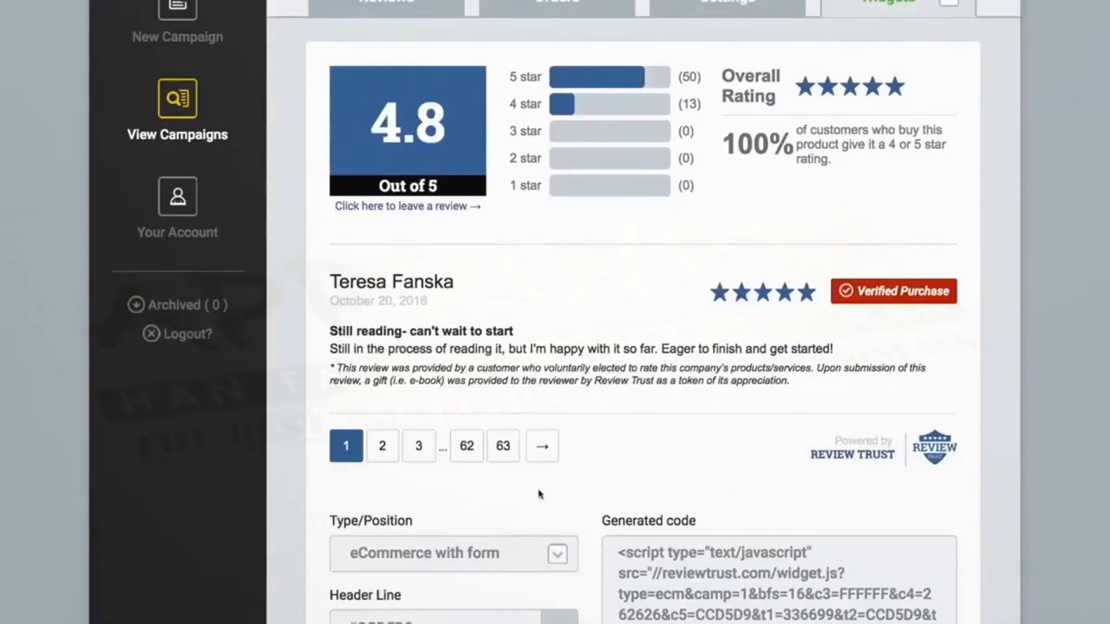
click(452, 552)
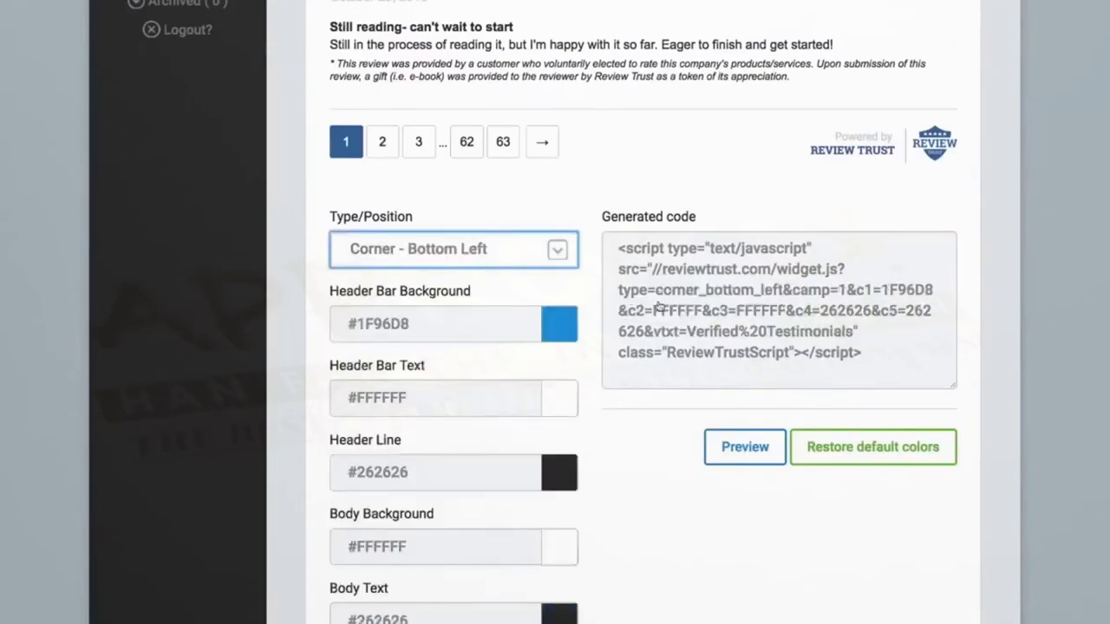
scroll(down, 3)
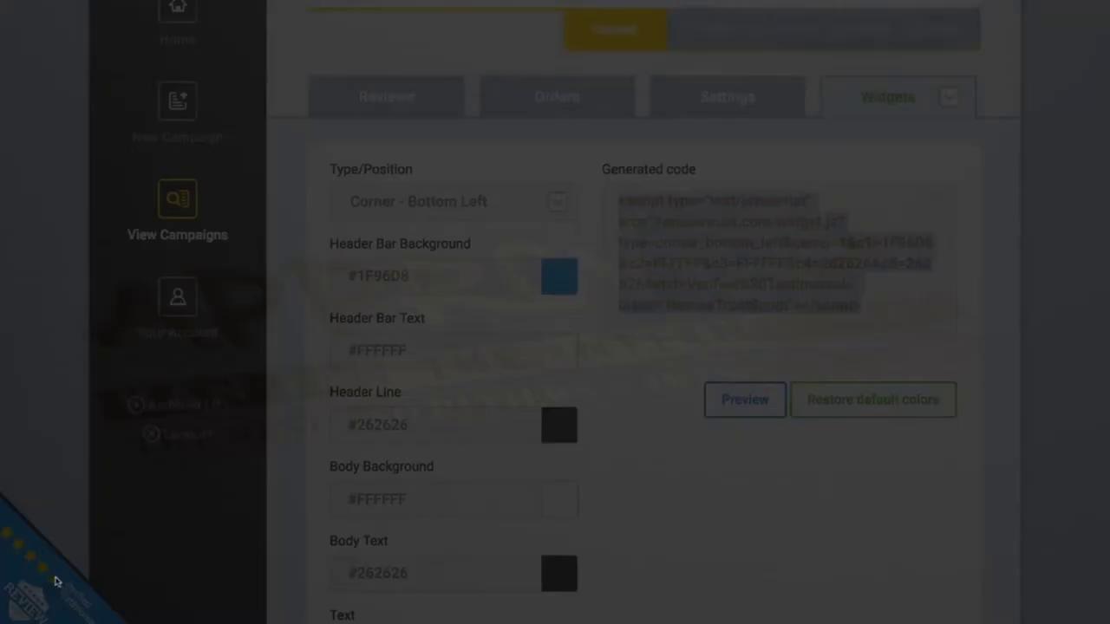
click(744, 400)
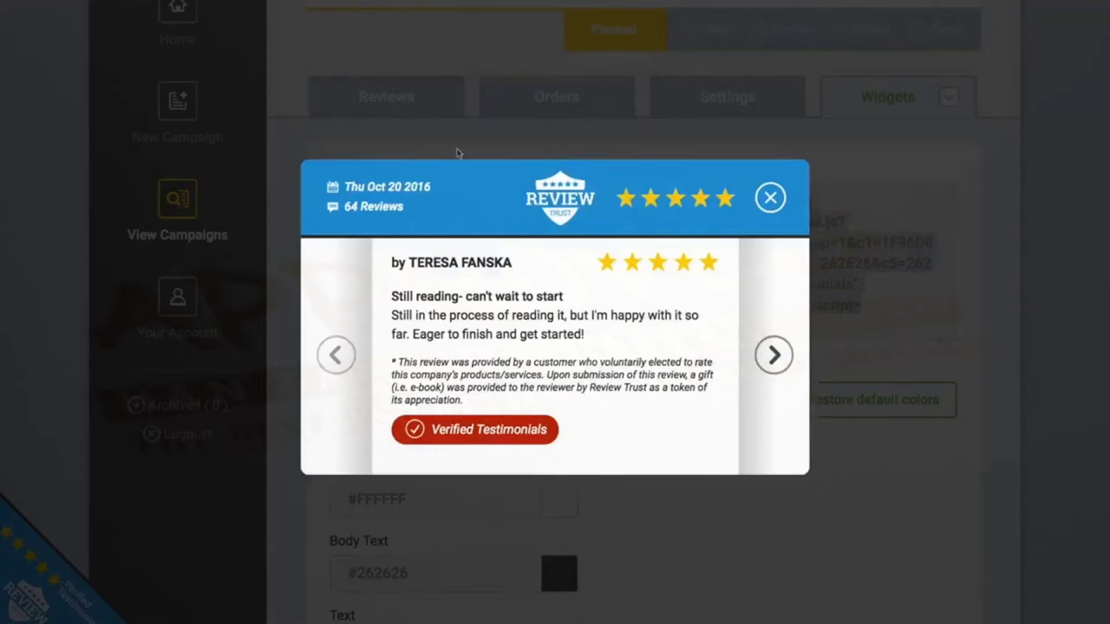
mouse_move(313, 336)
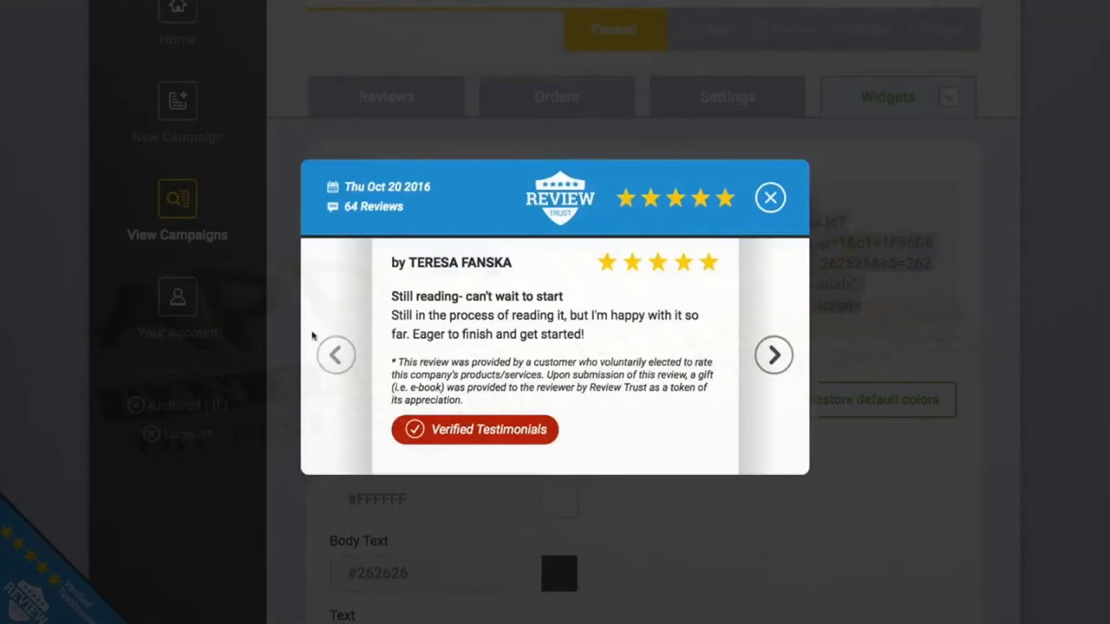
click(770, 198)
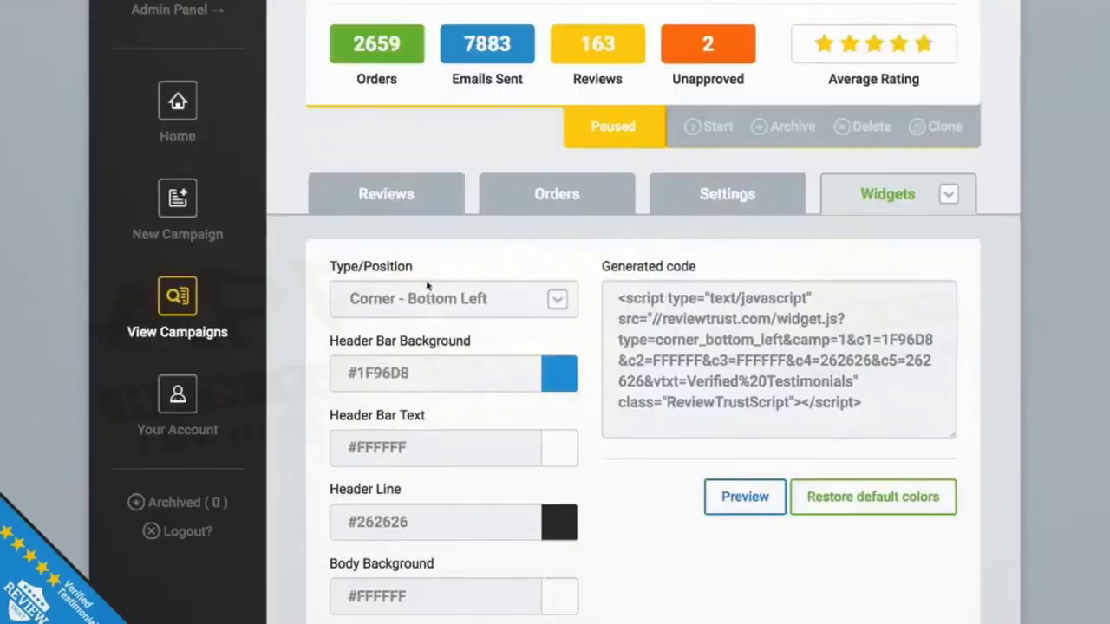